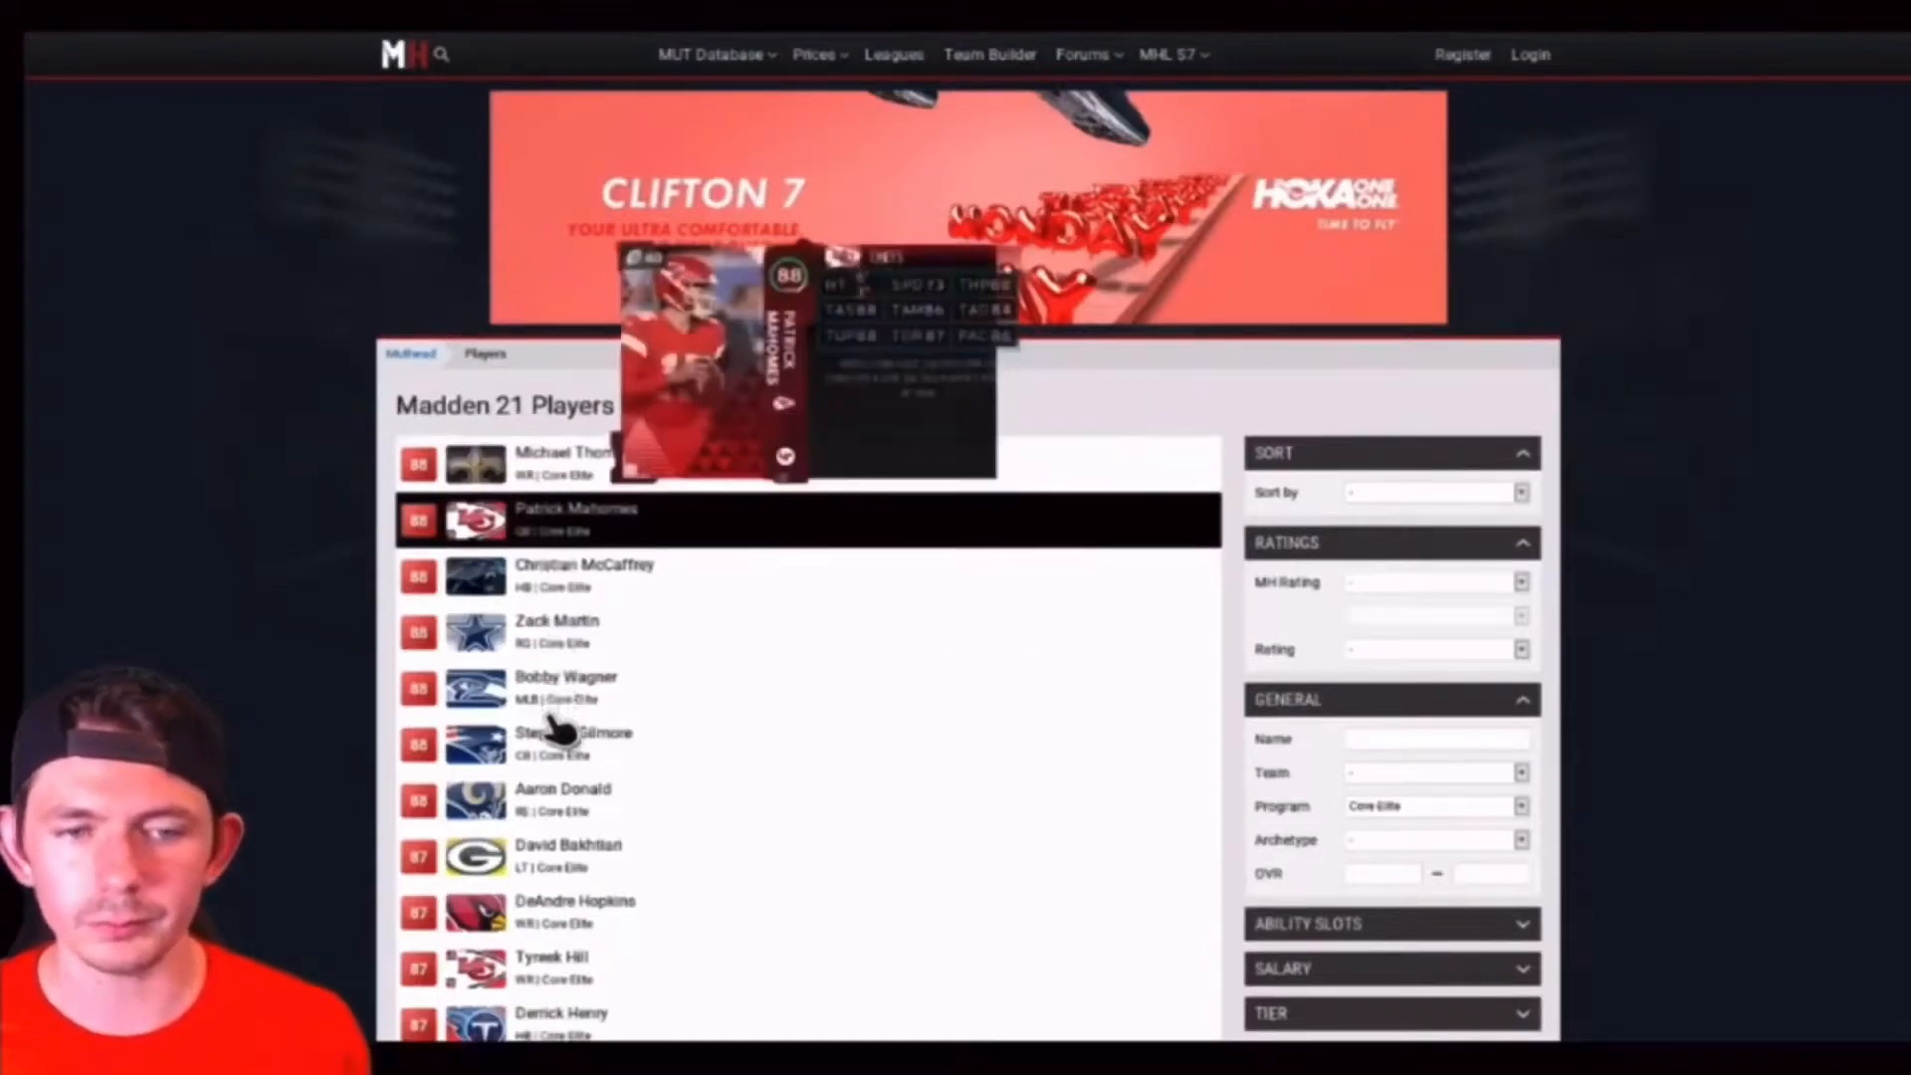
mouse_move(574, 743)
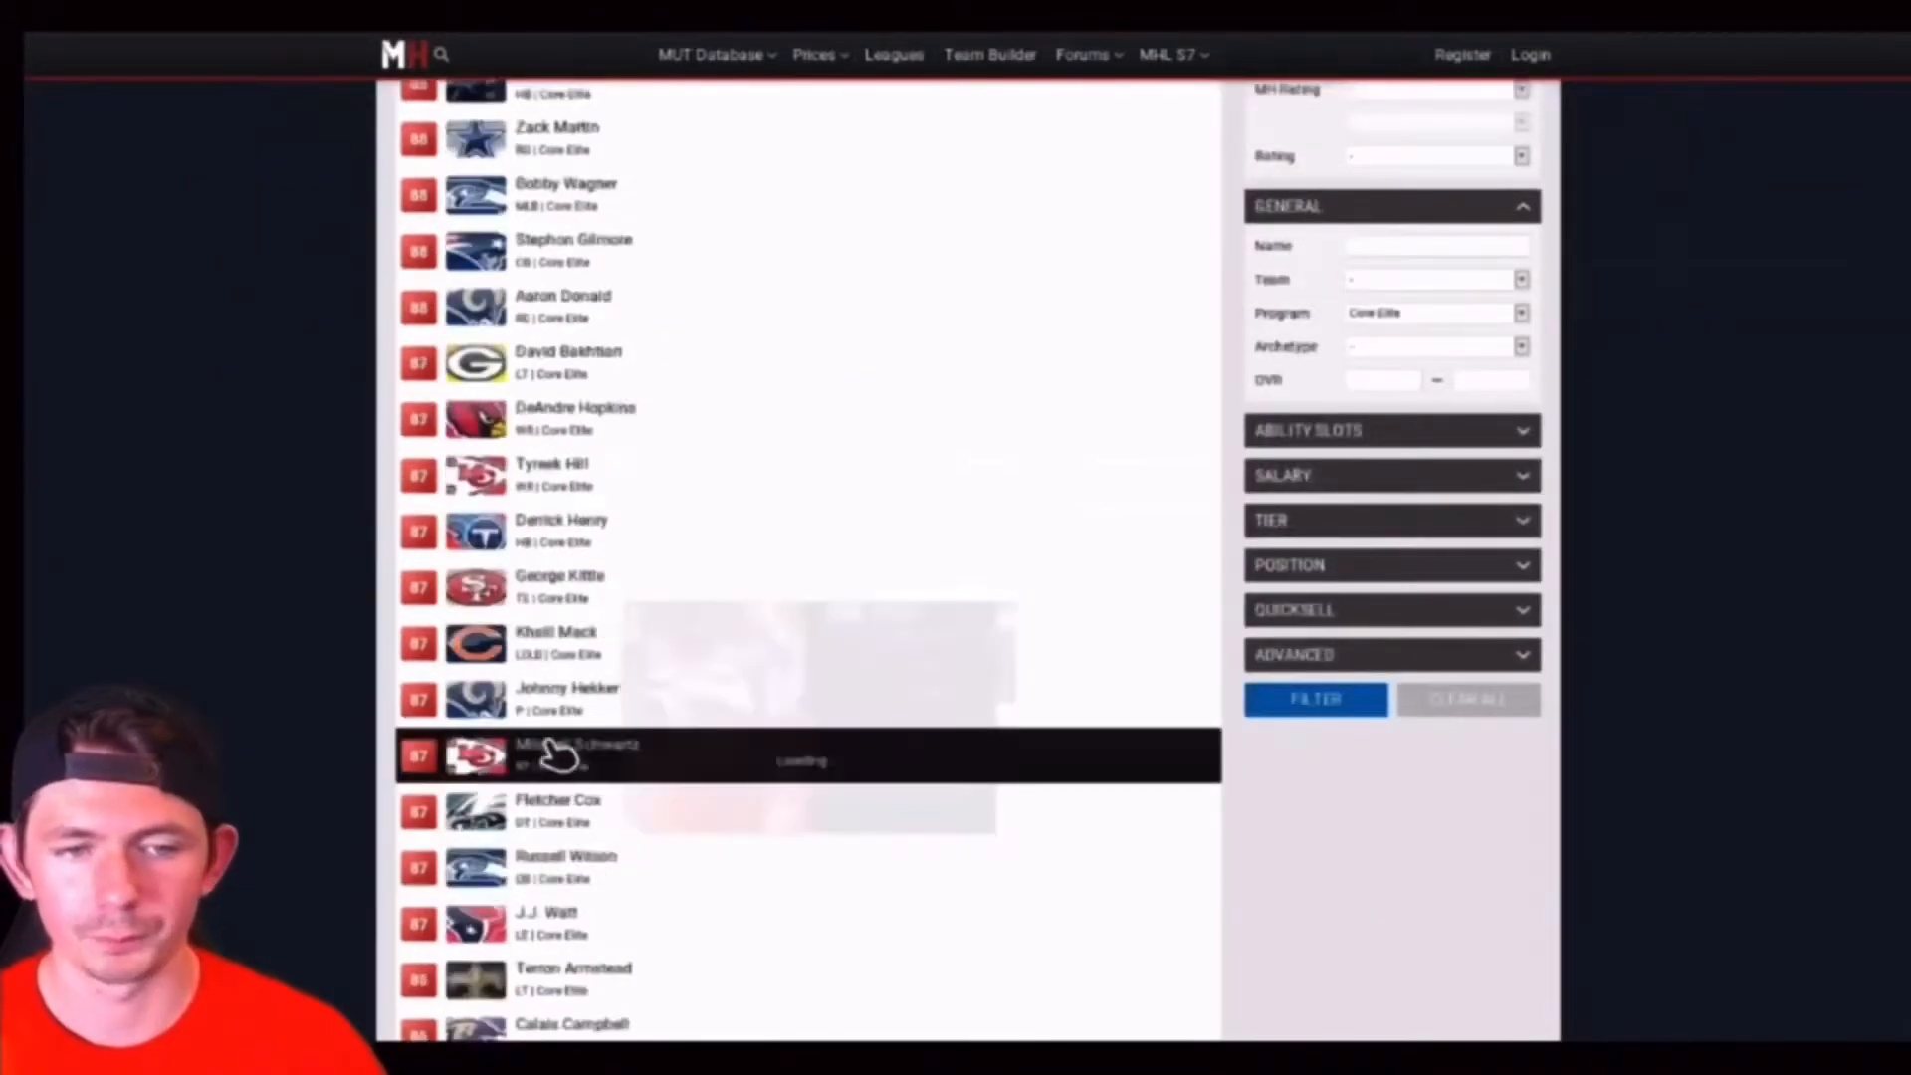
mouse_move(560, 755)
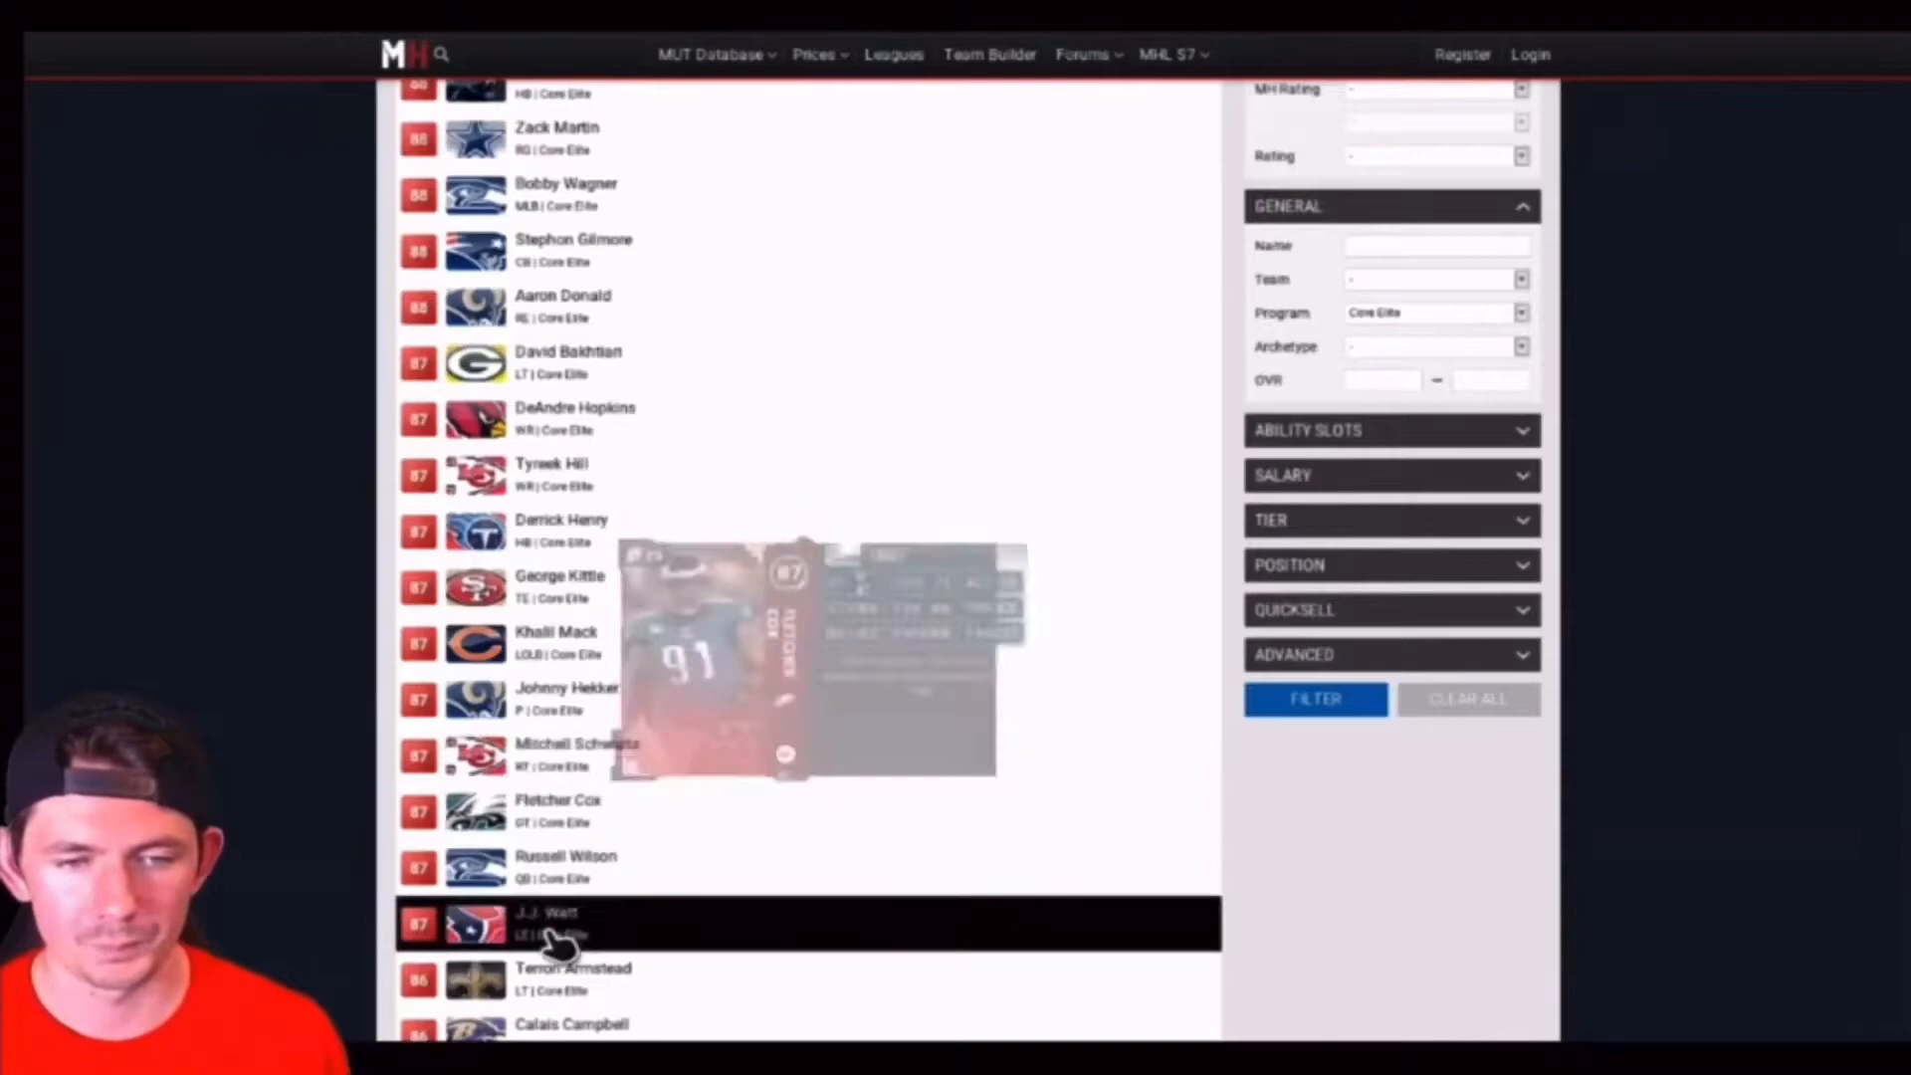
mouse_move(549, 923)
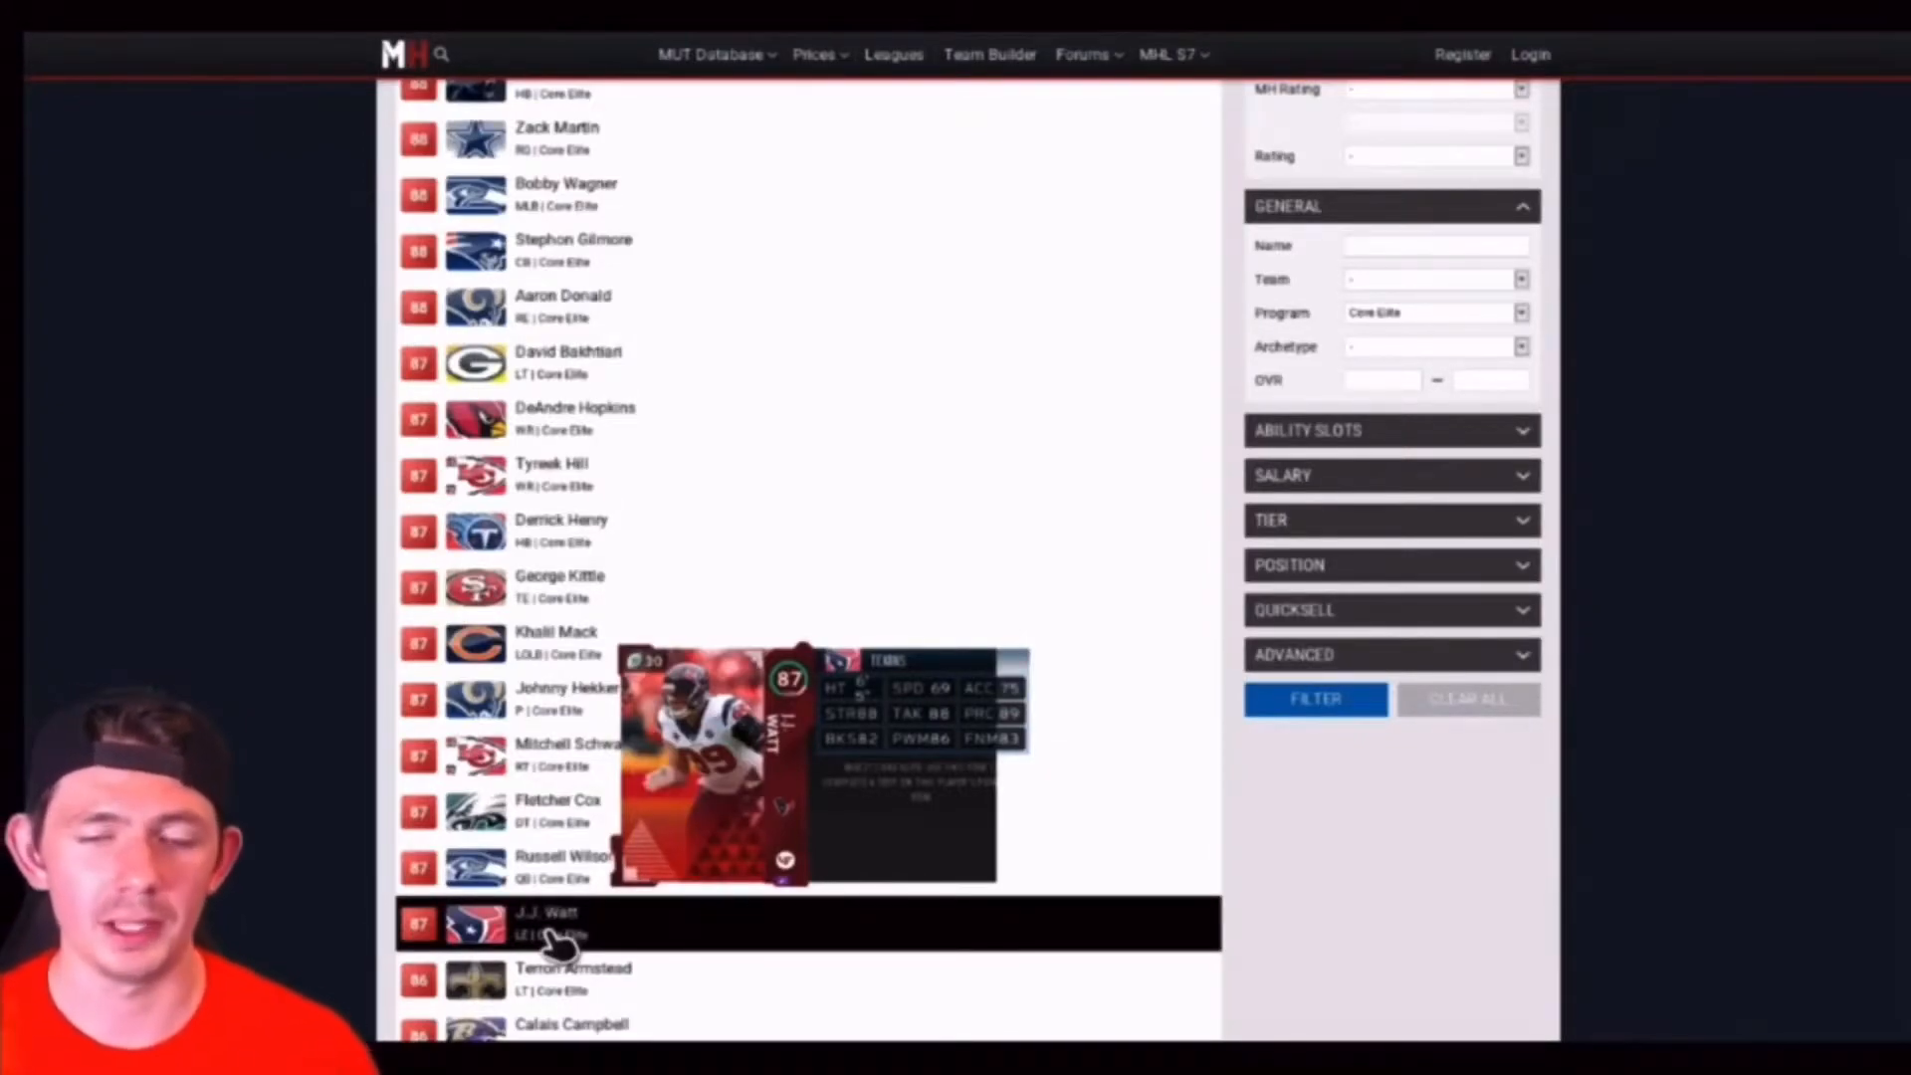
Scroll down page one of the Core Elite list to Calais Campbell.
scroll(down, 3)
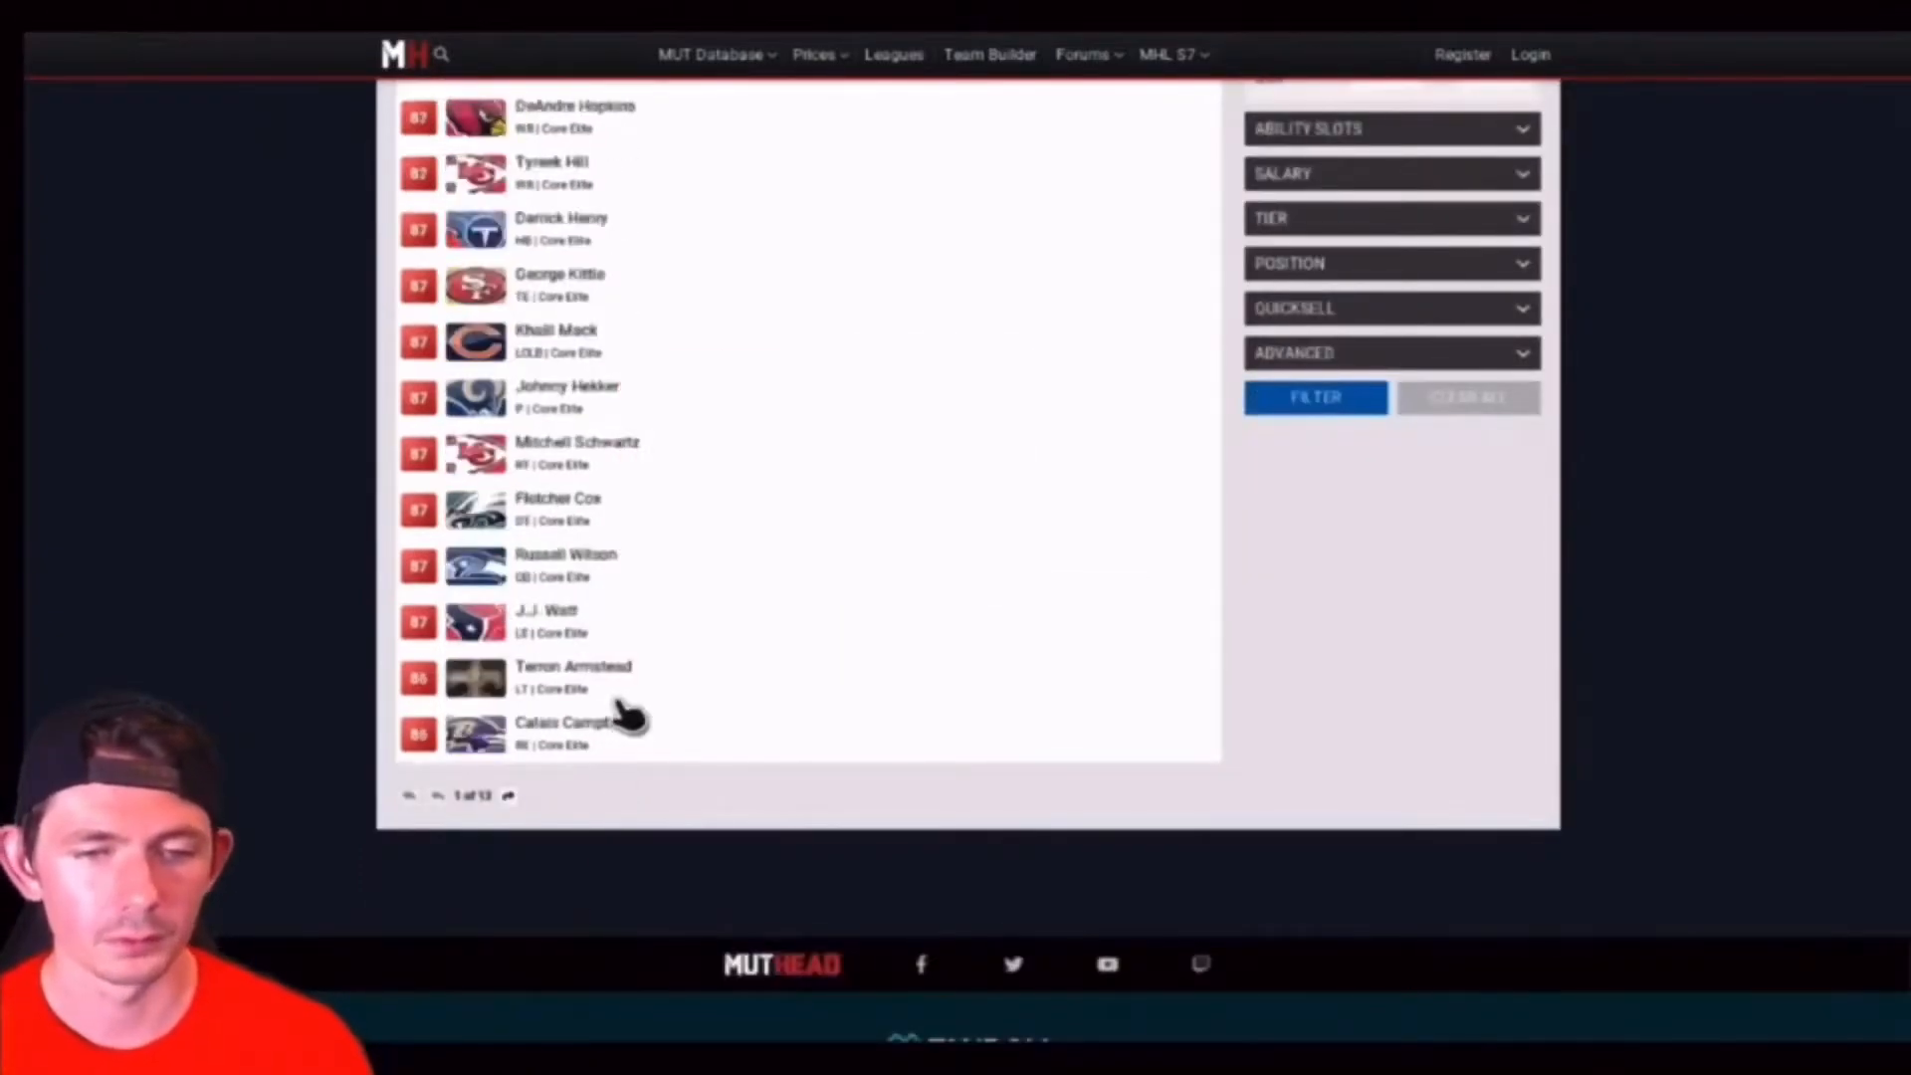
mouse_move(597, 732)
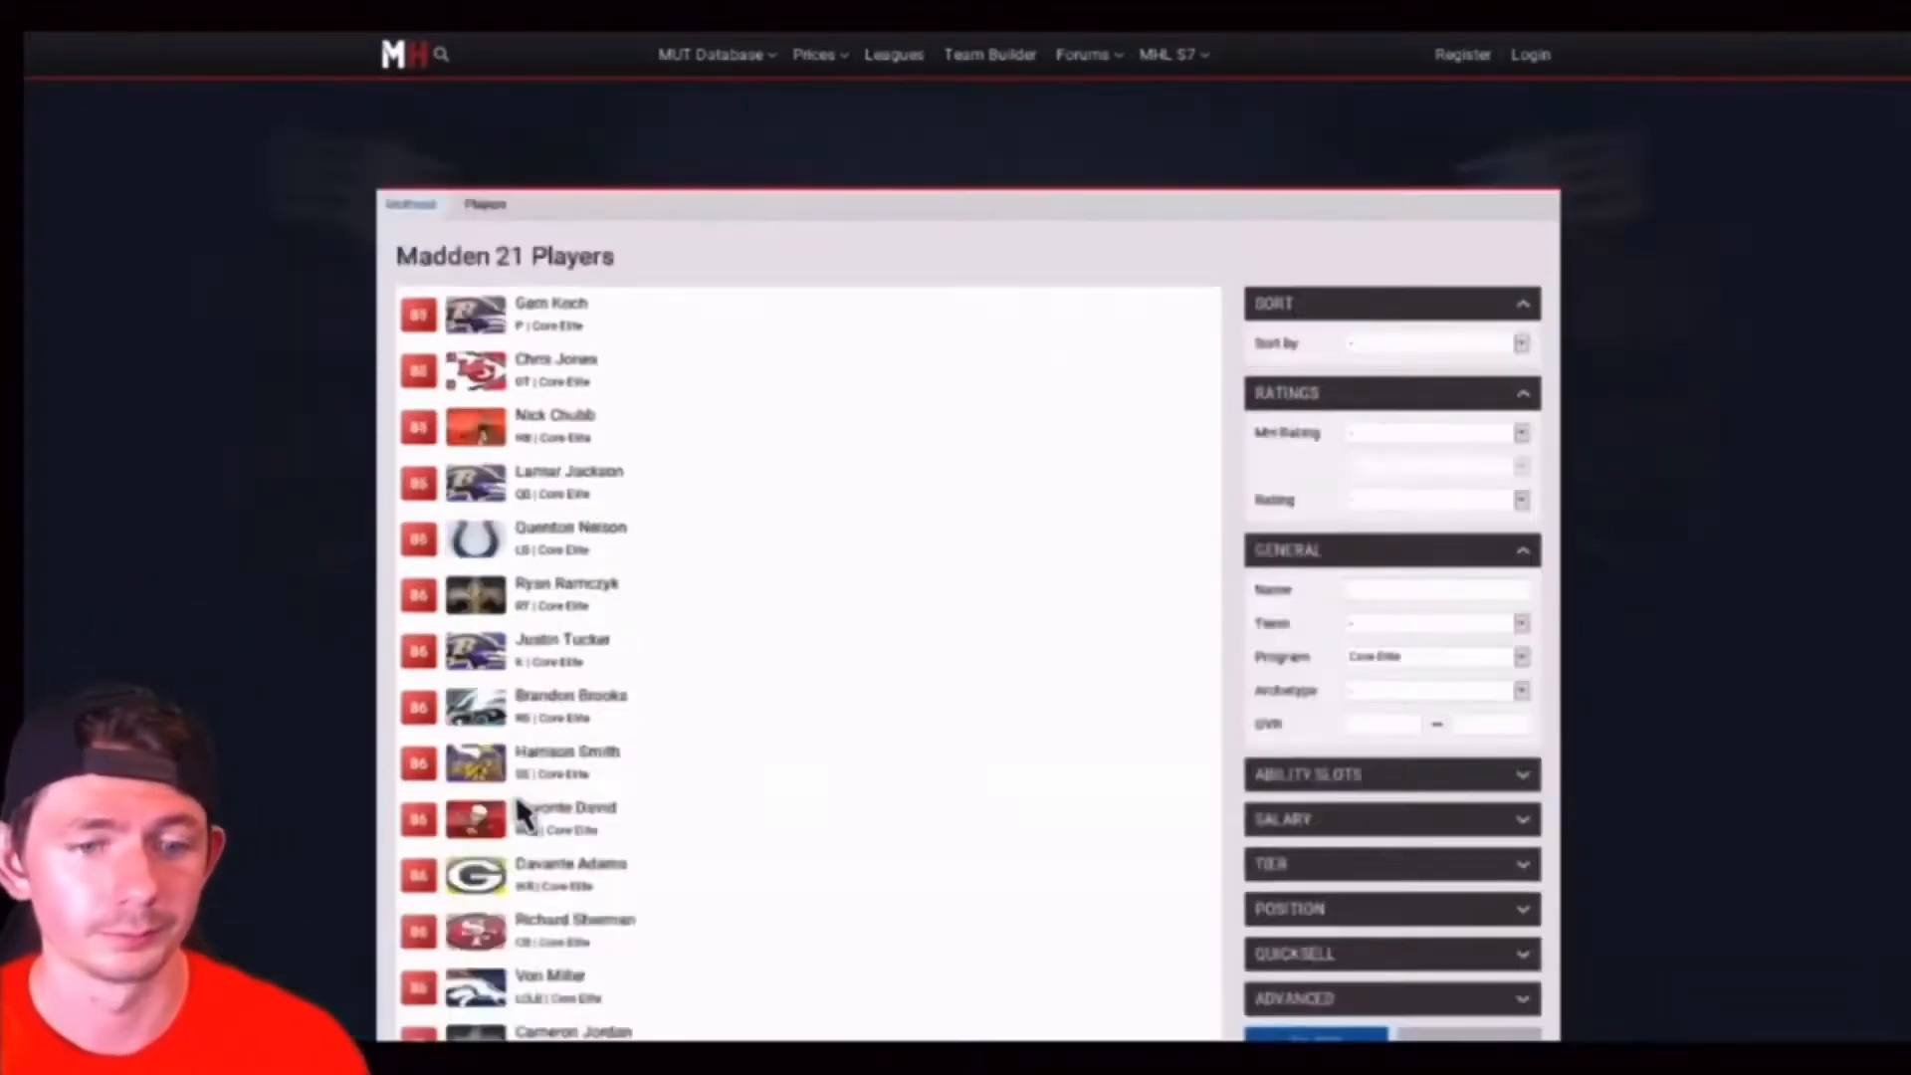
mouse_move(554, 482)
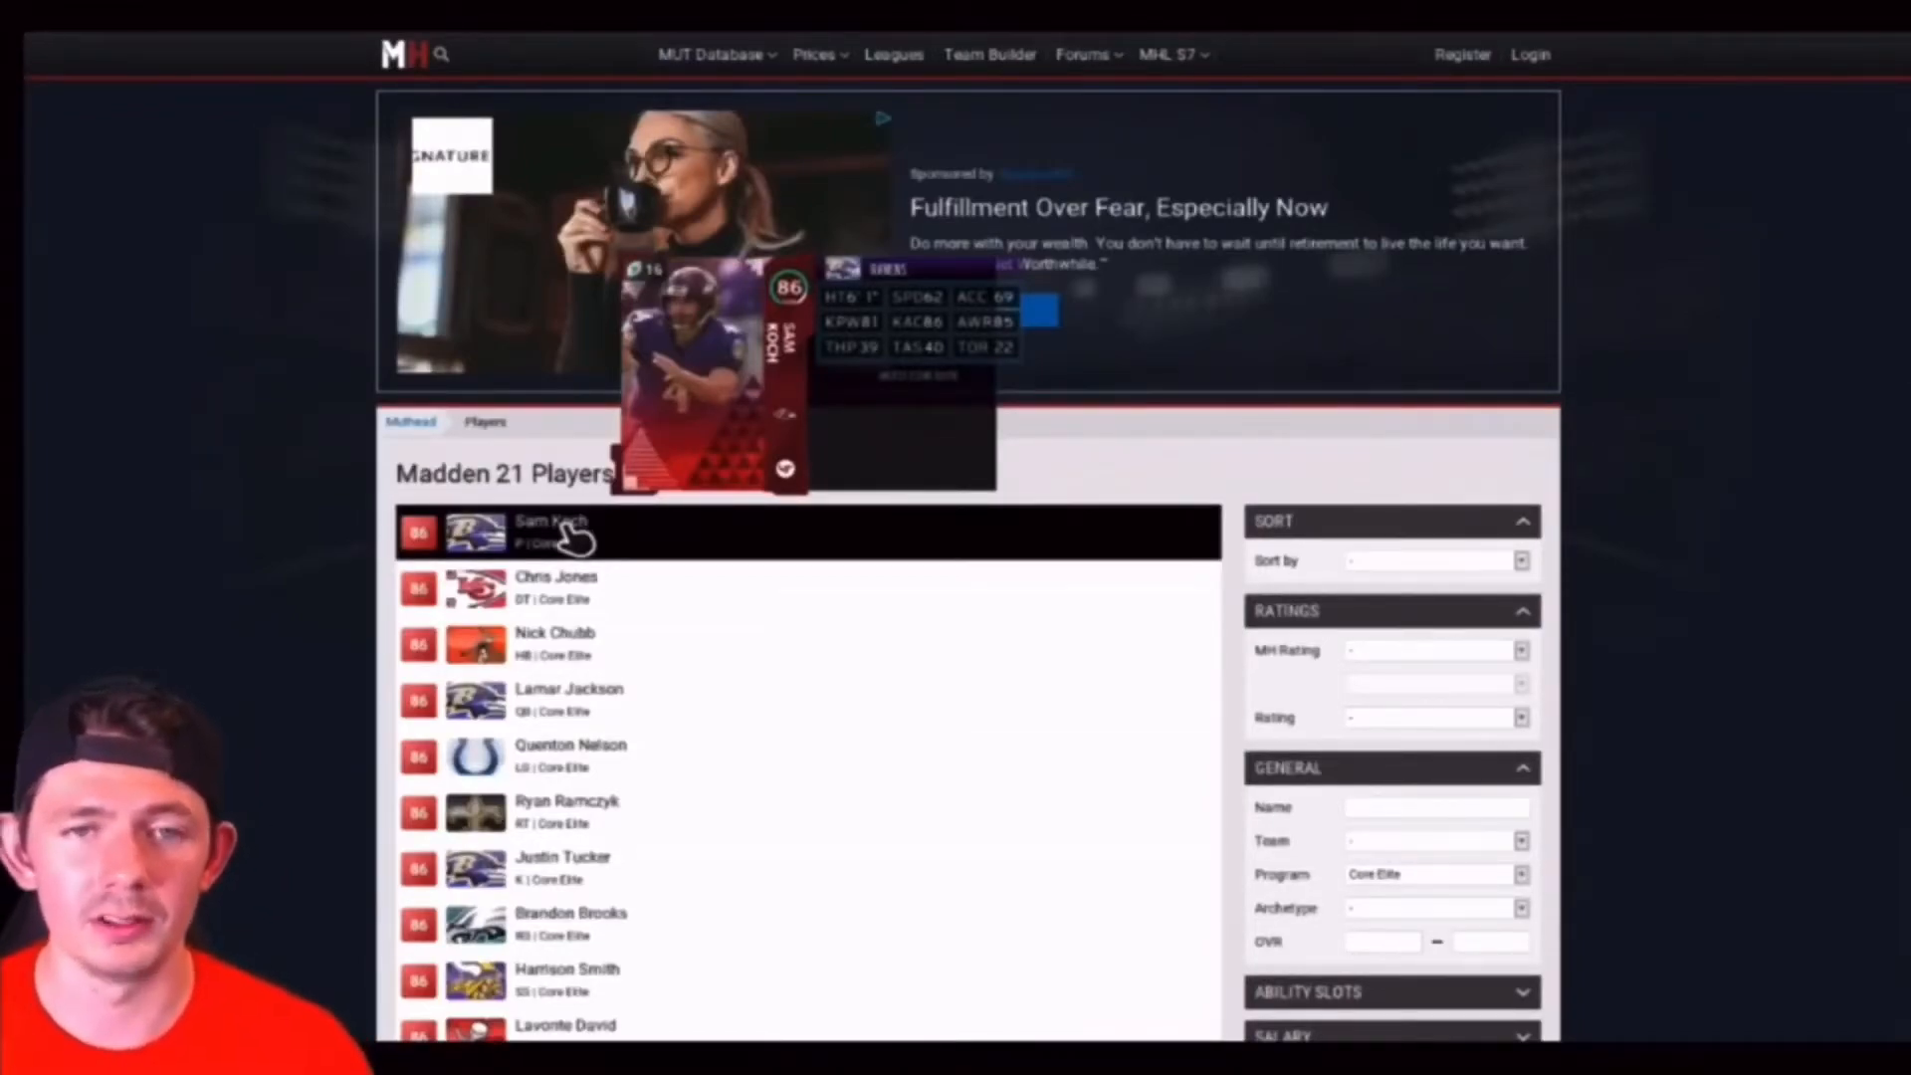
mouse_move(576, 570)
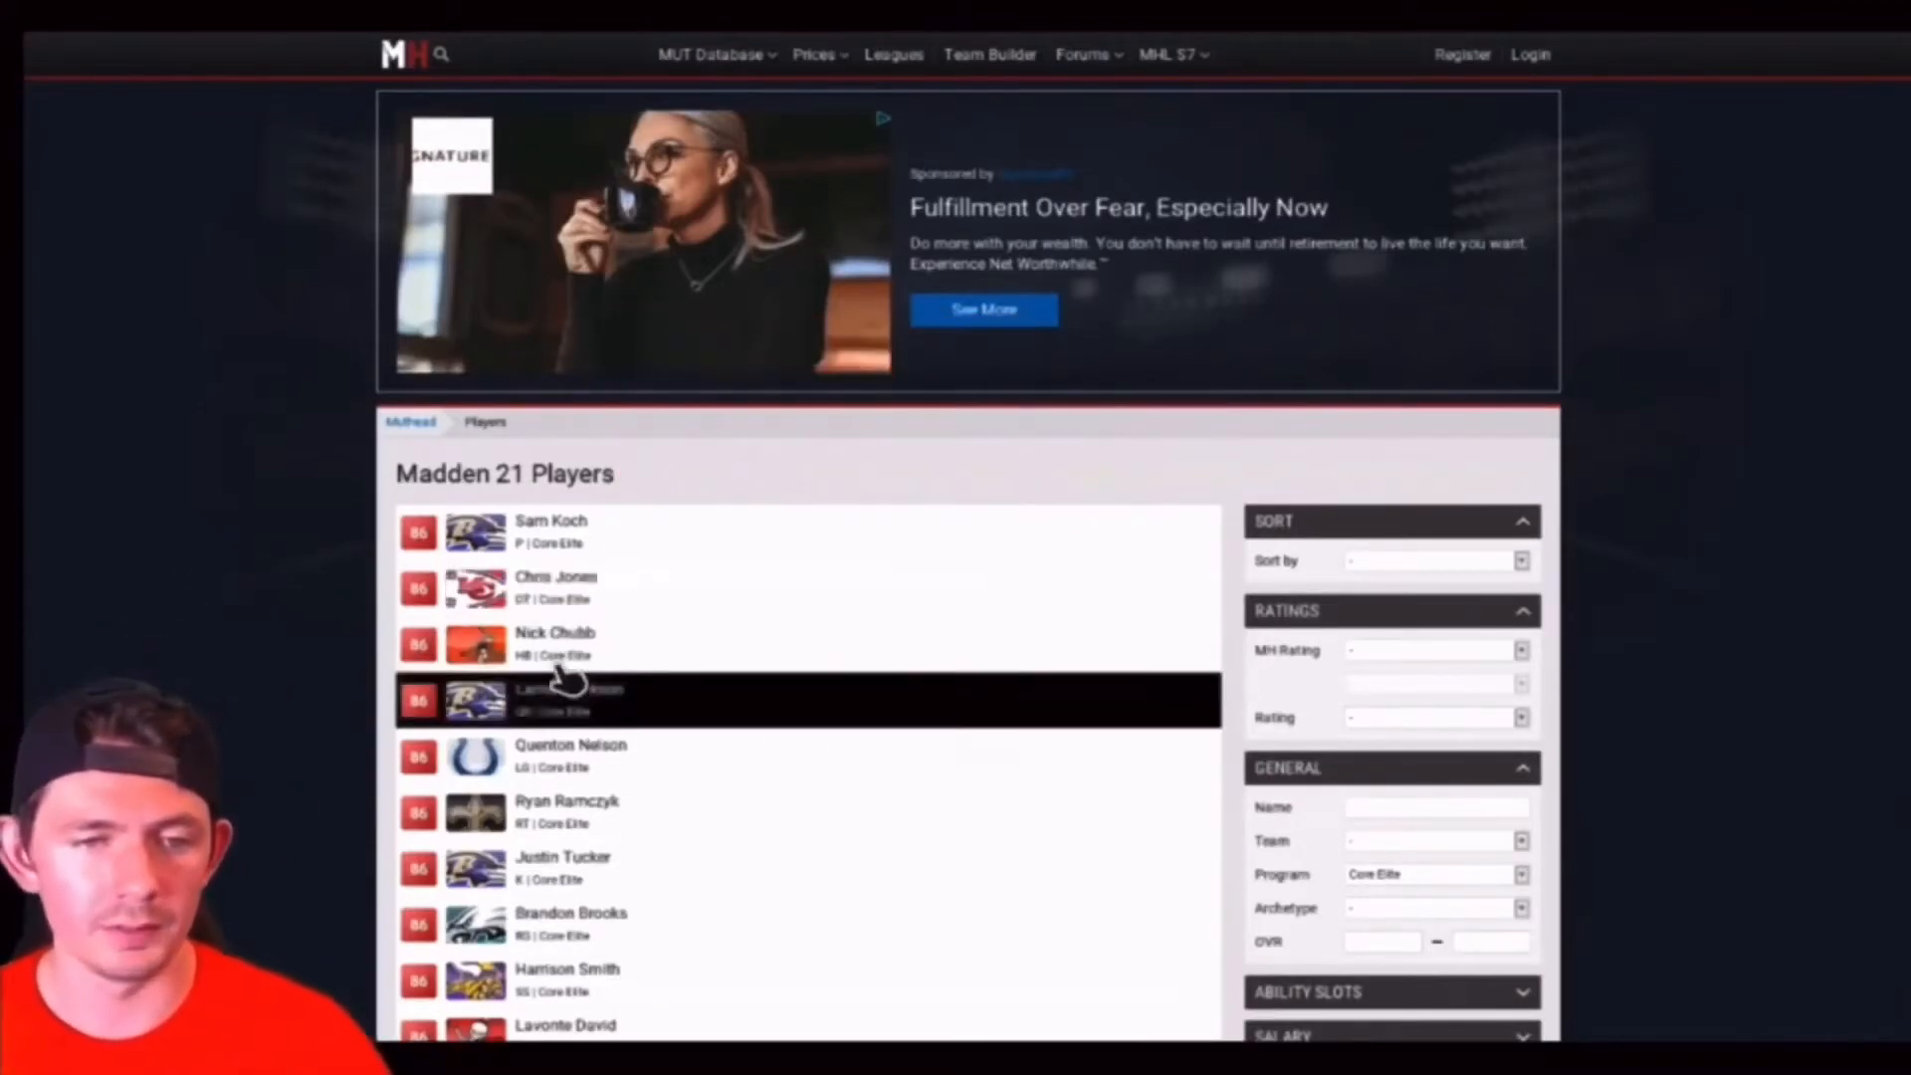
mouse_move(556, 644)
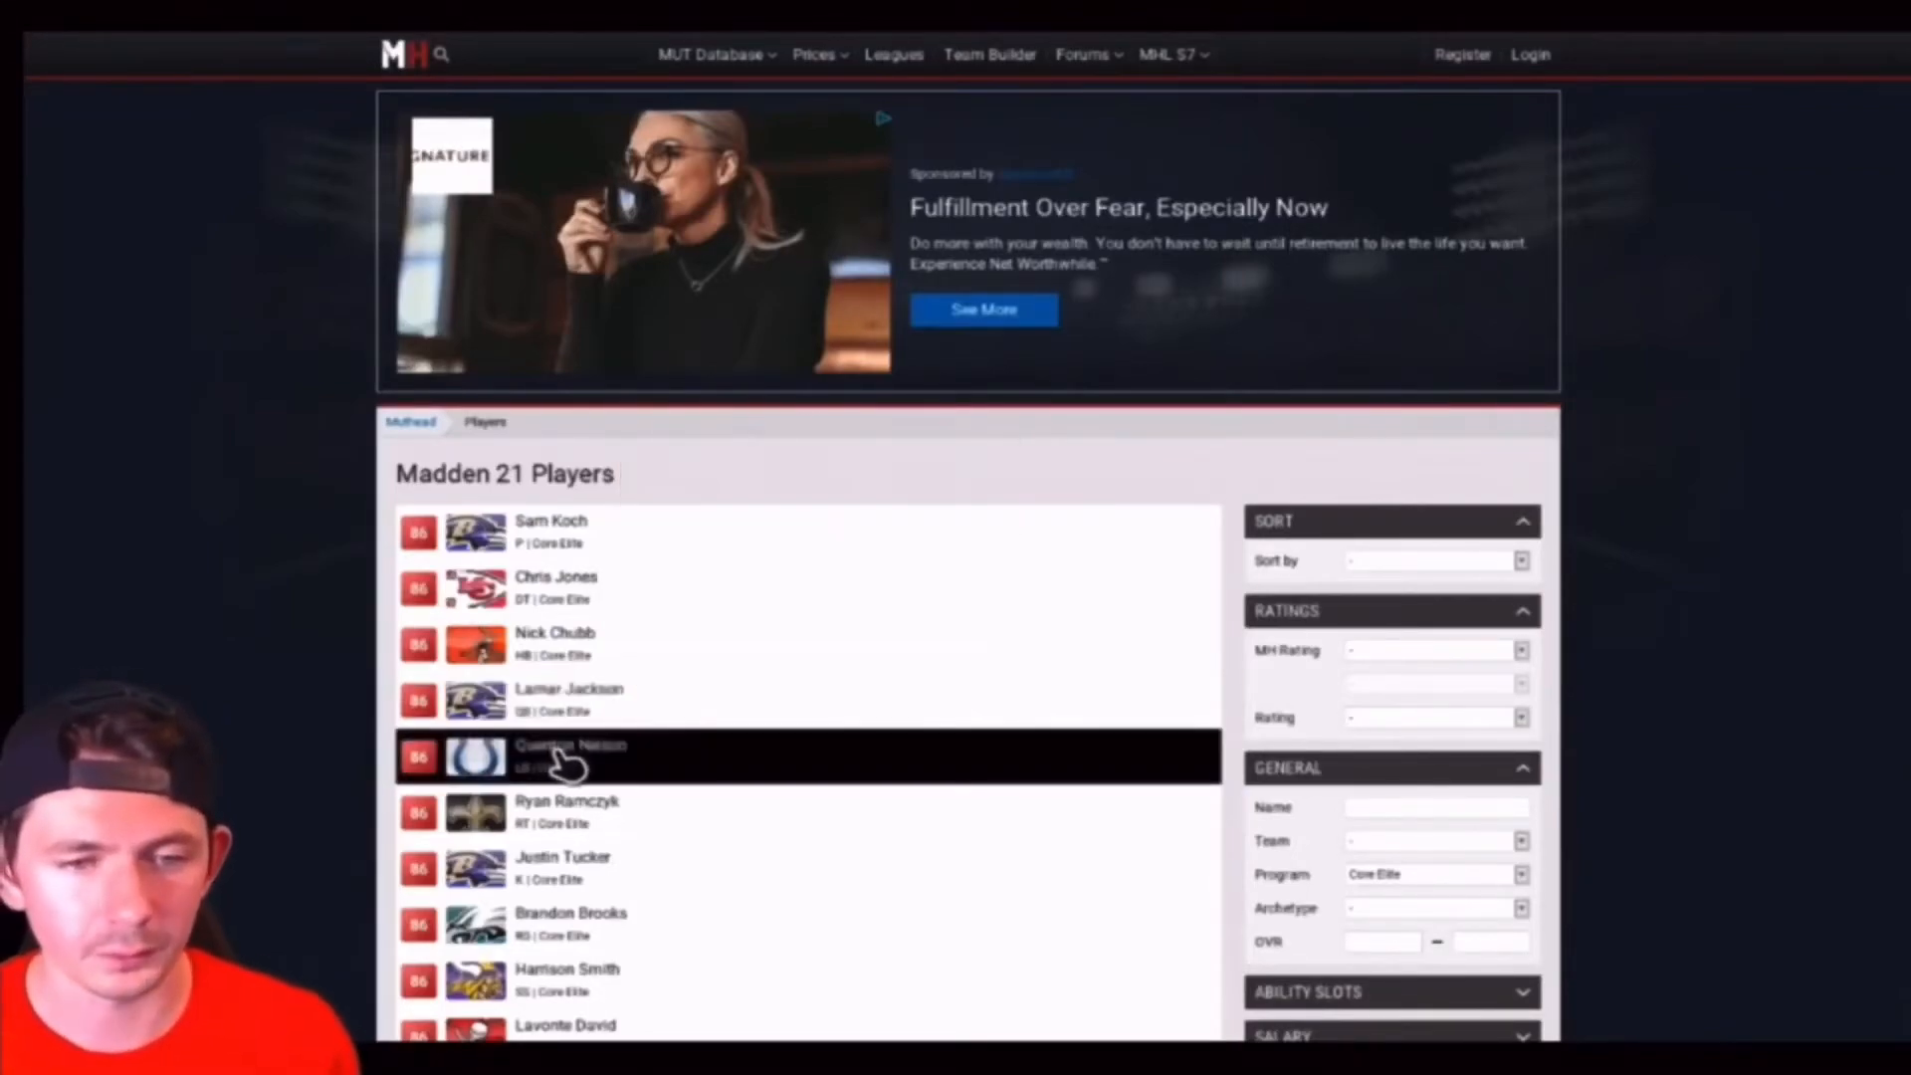
mouse_move(567, 756)
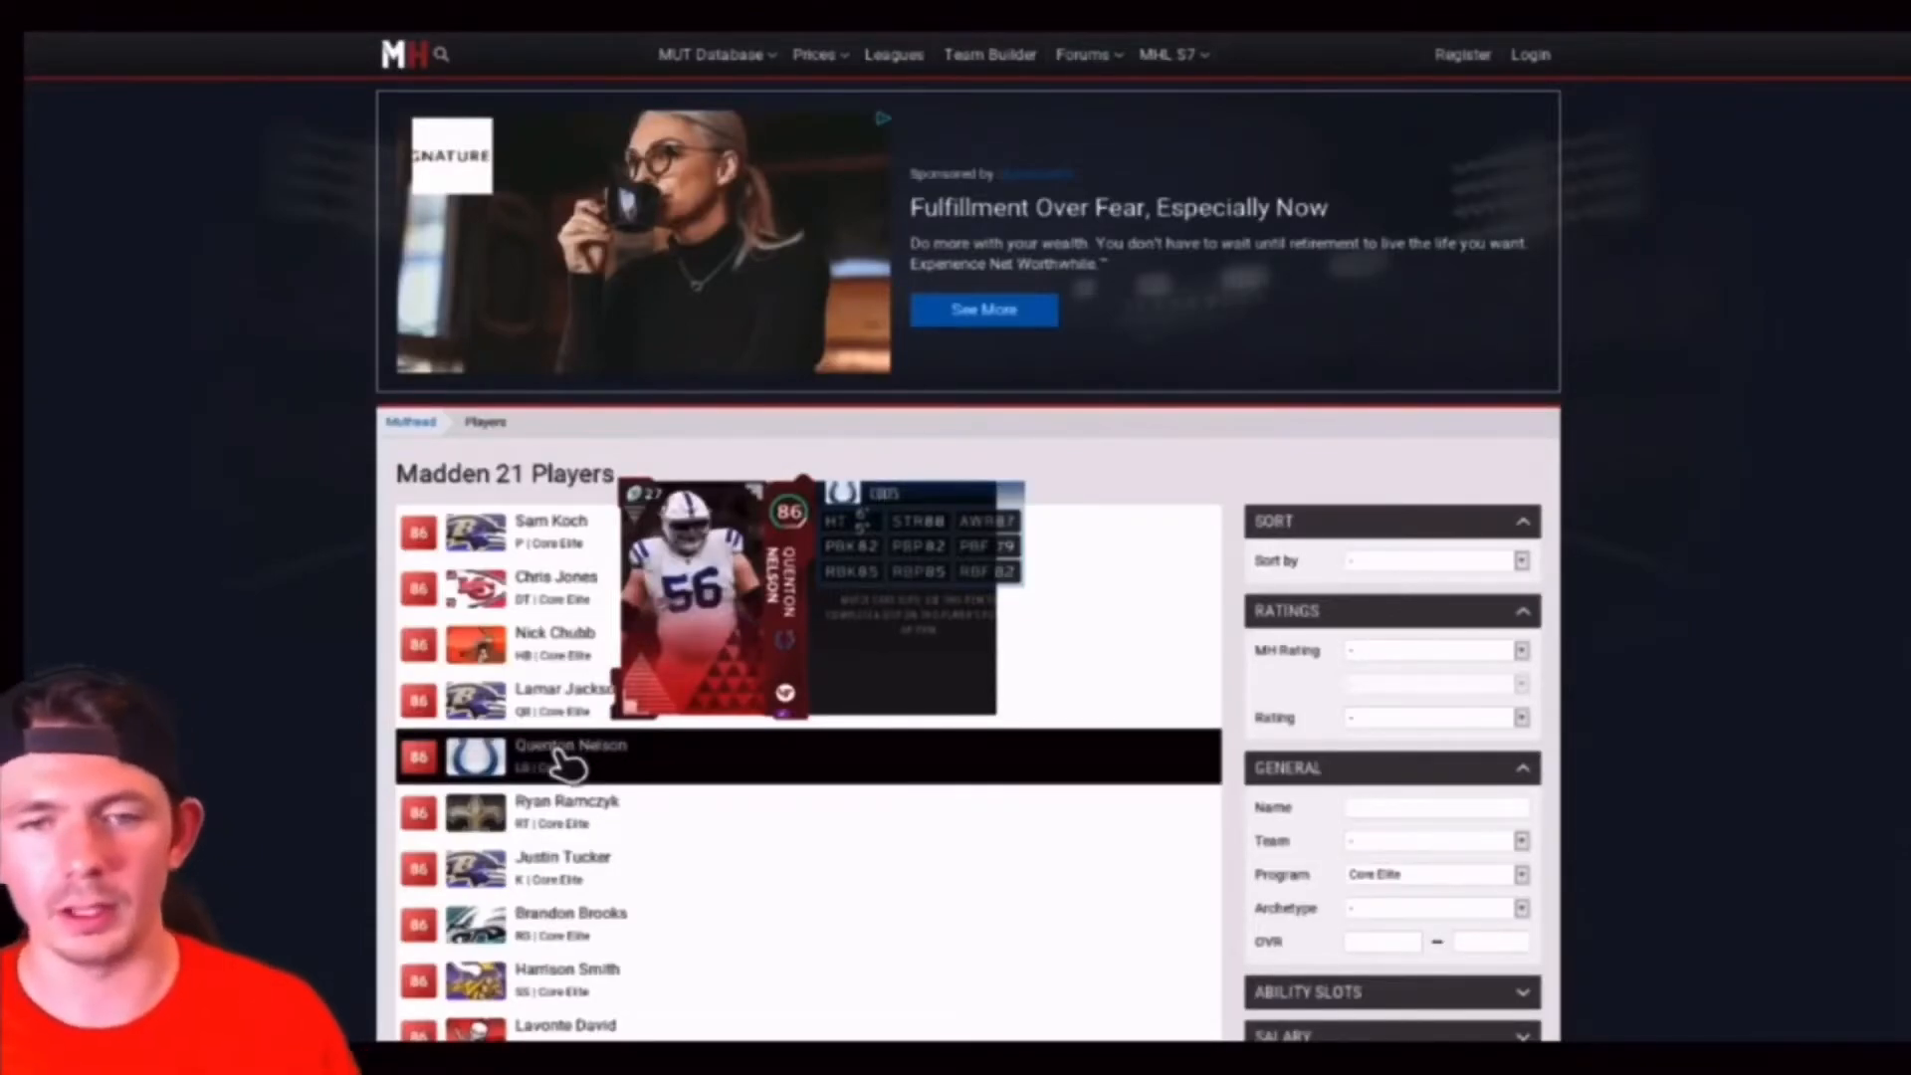
mouse_move(566, 810)
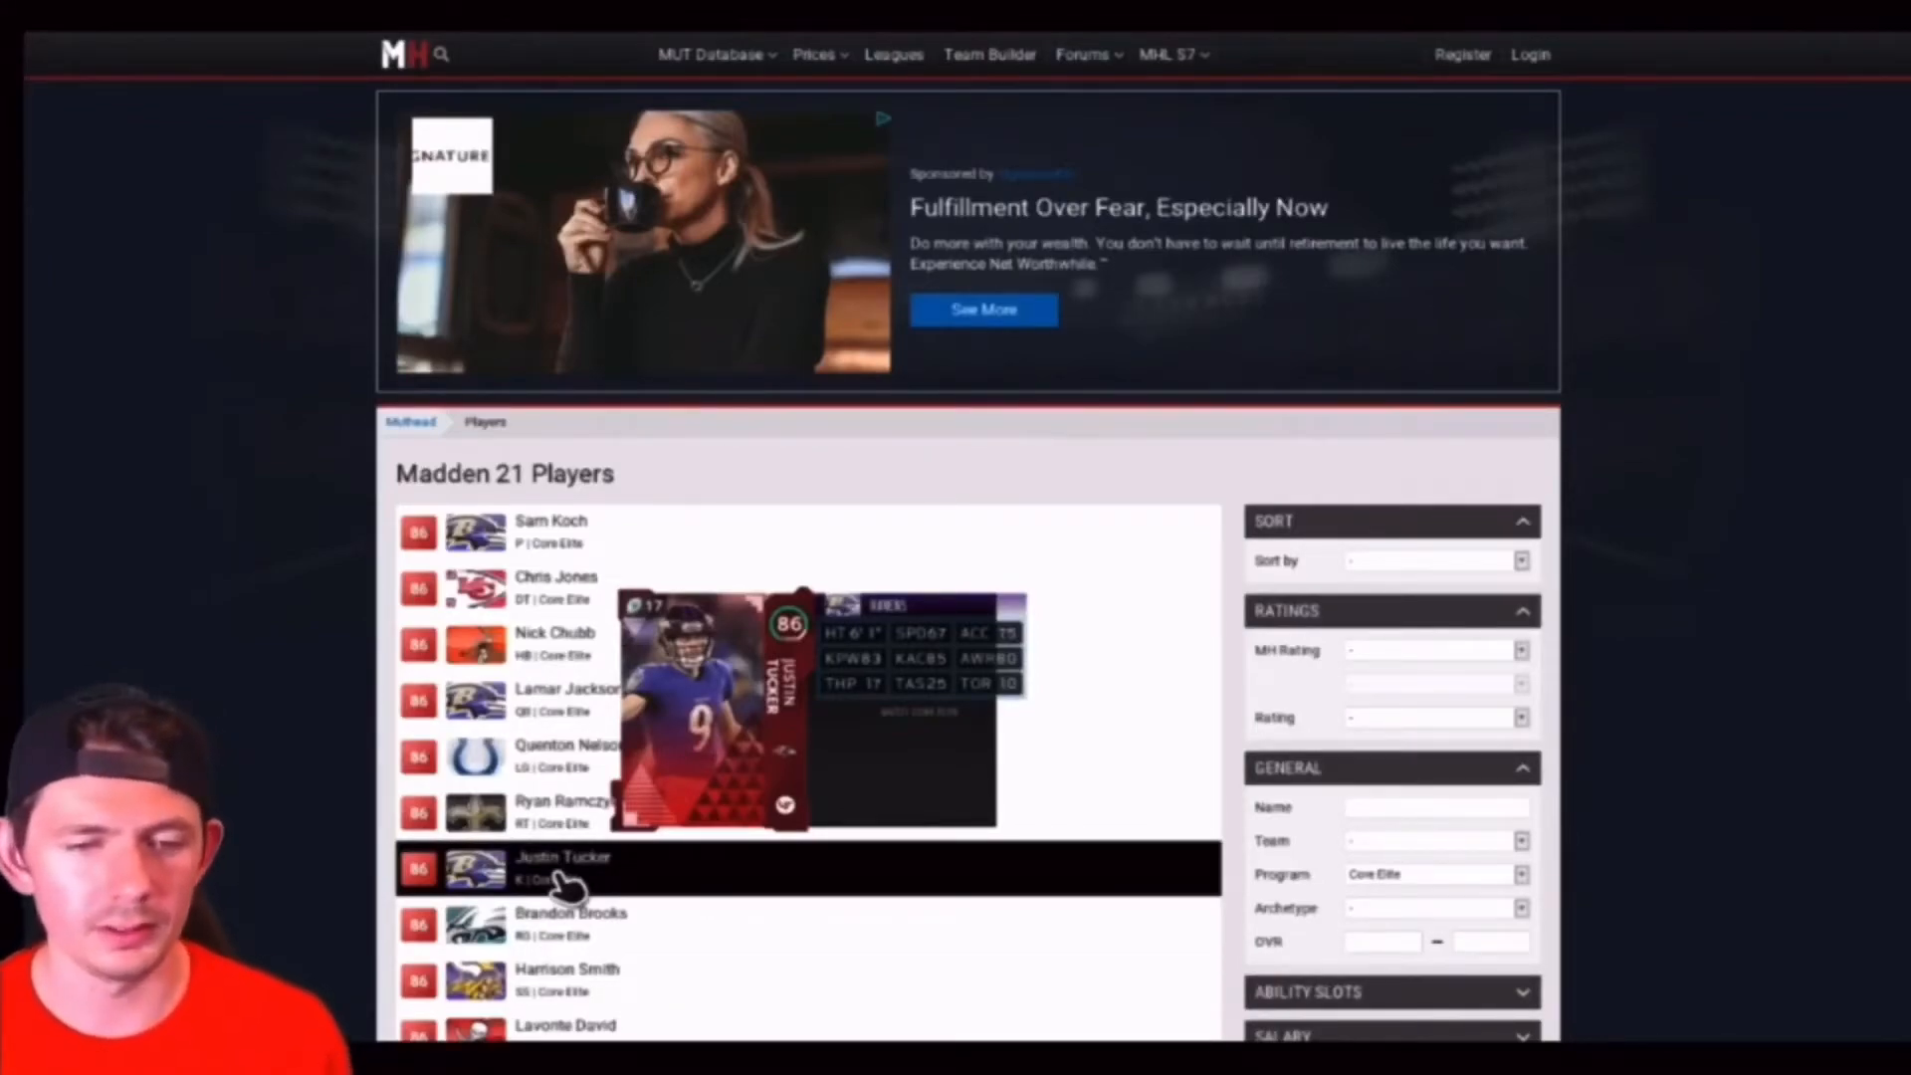
Scroll page two down past the 86-rated players to 85-rated Josh Lambo.
scroll(down, 3)
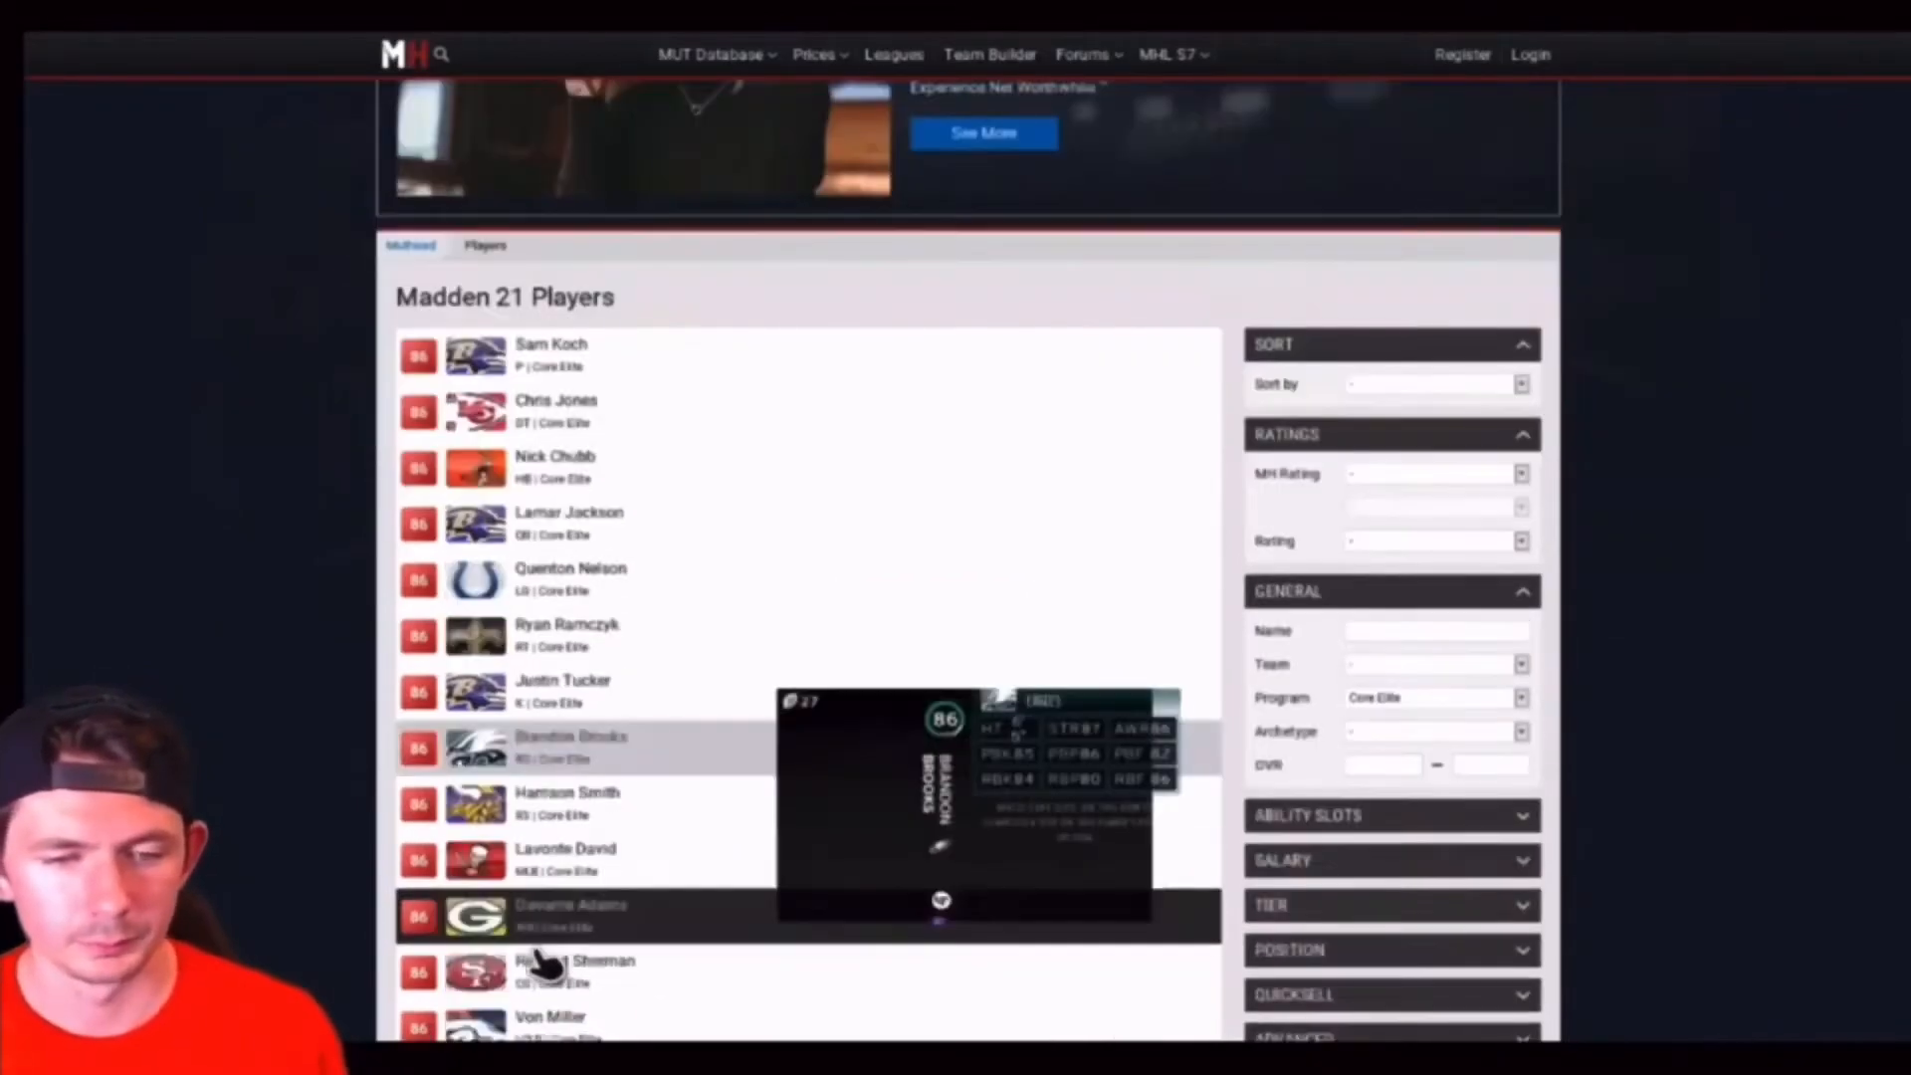
scroll(down, 3)
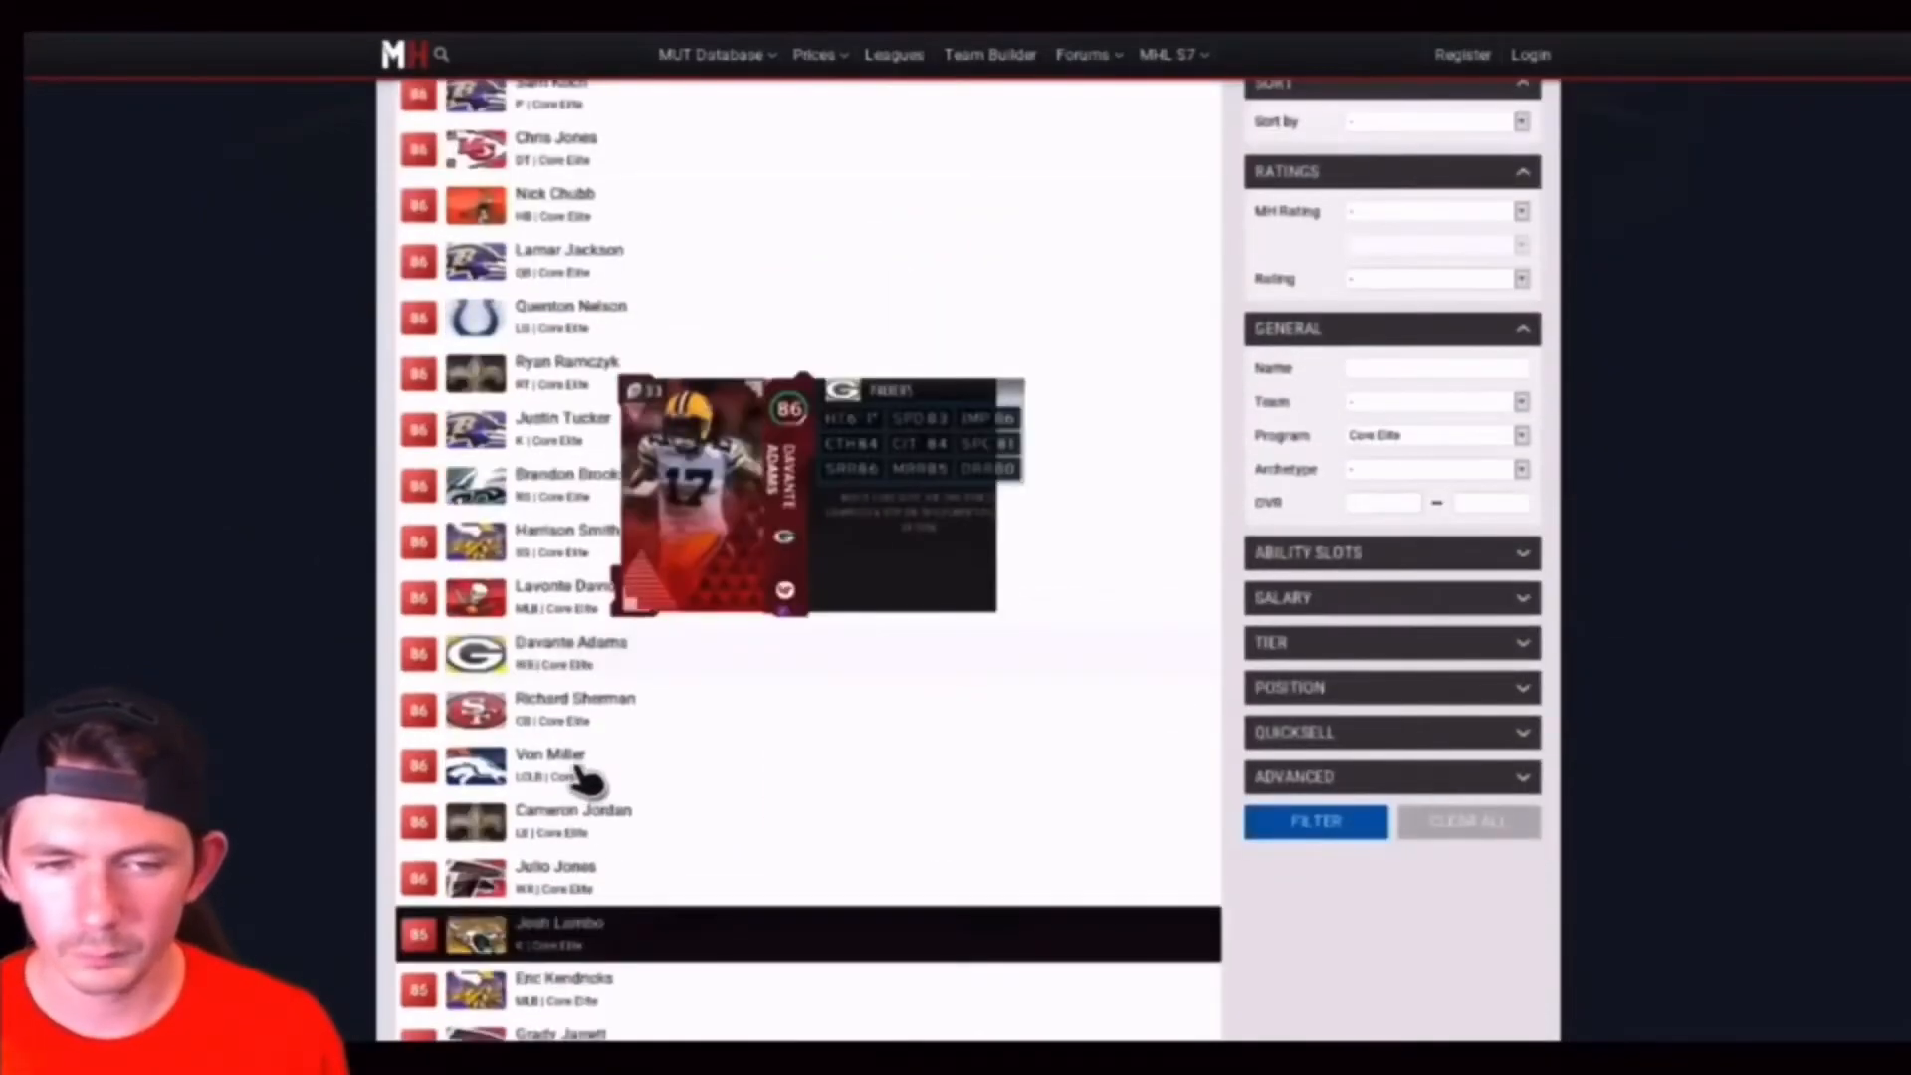
mouse_move(574, 765)
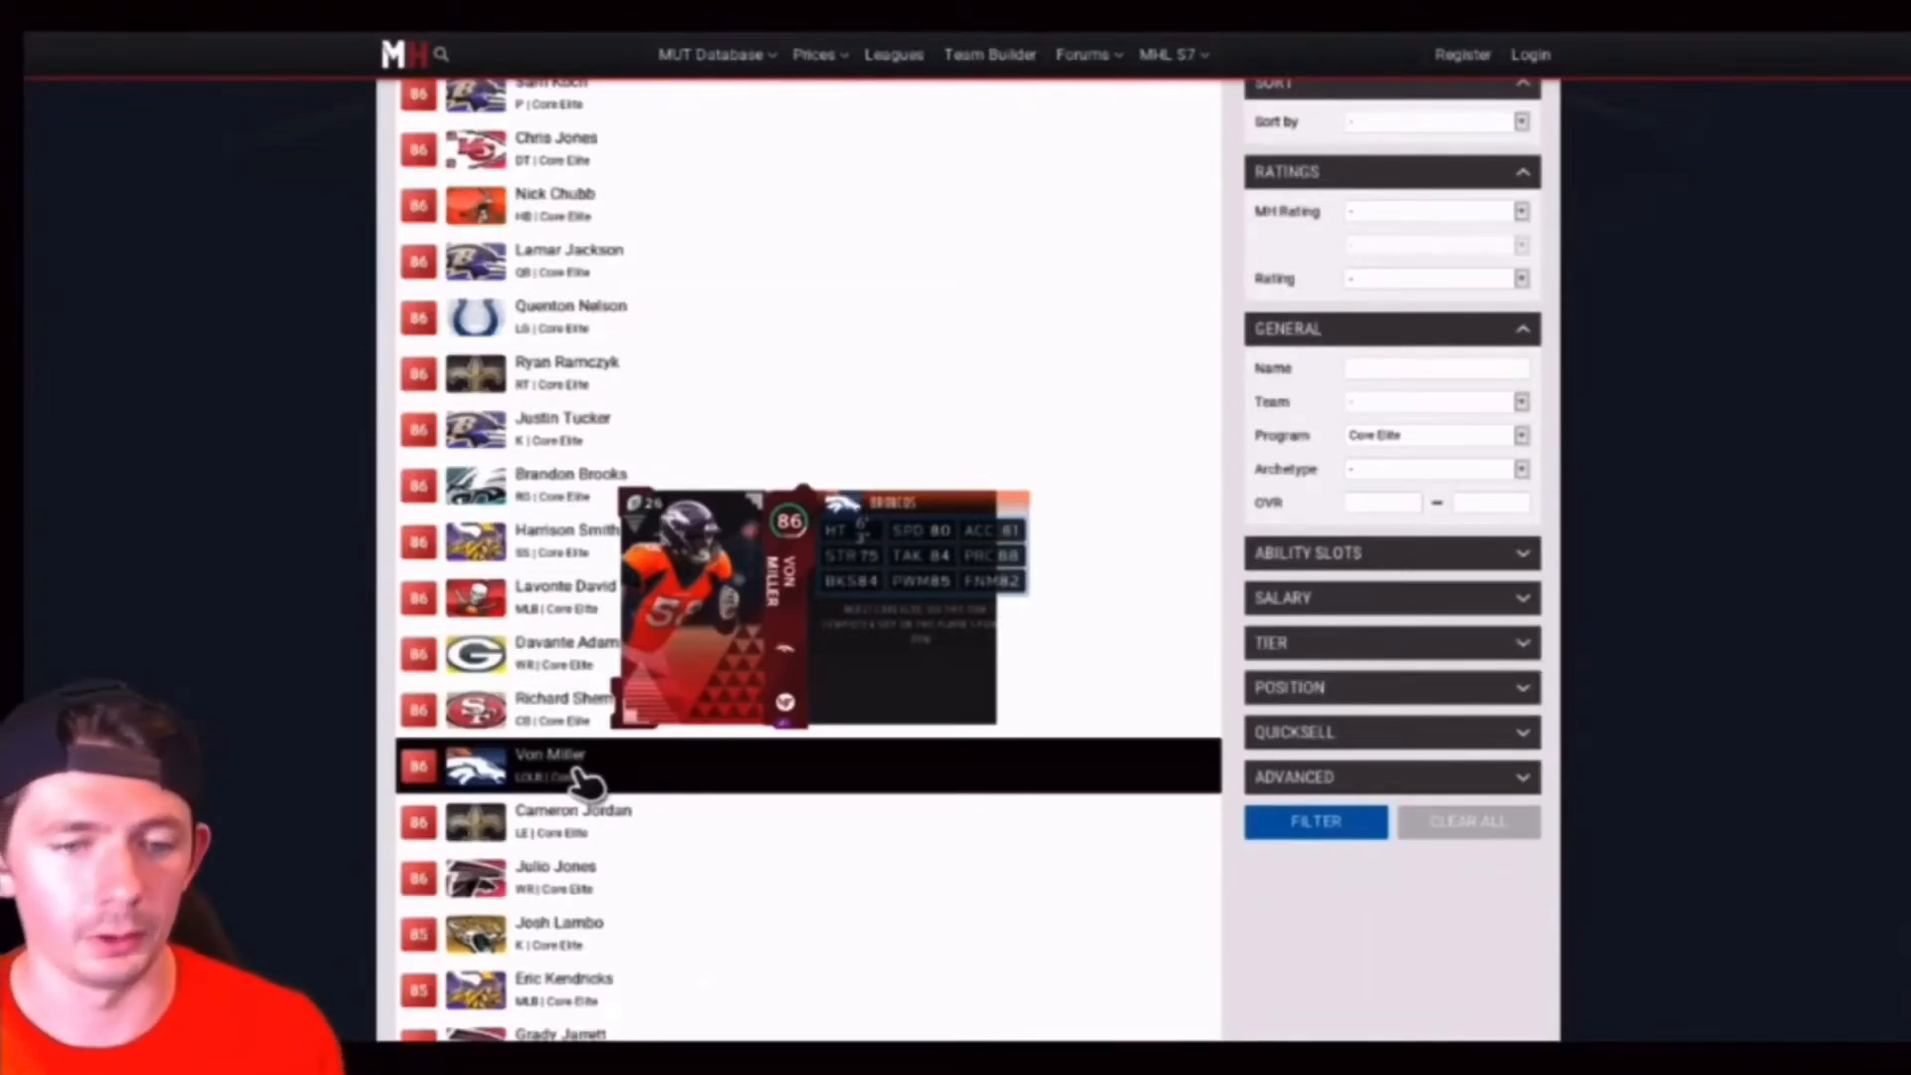
mouse_move(574, 944)
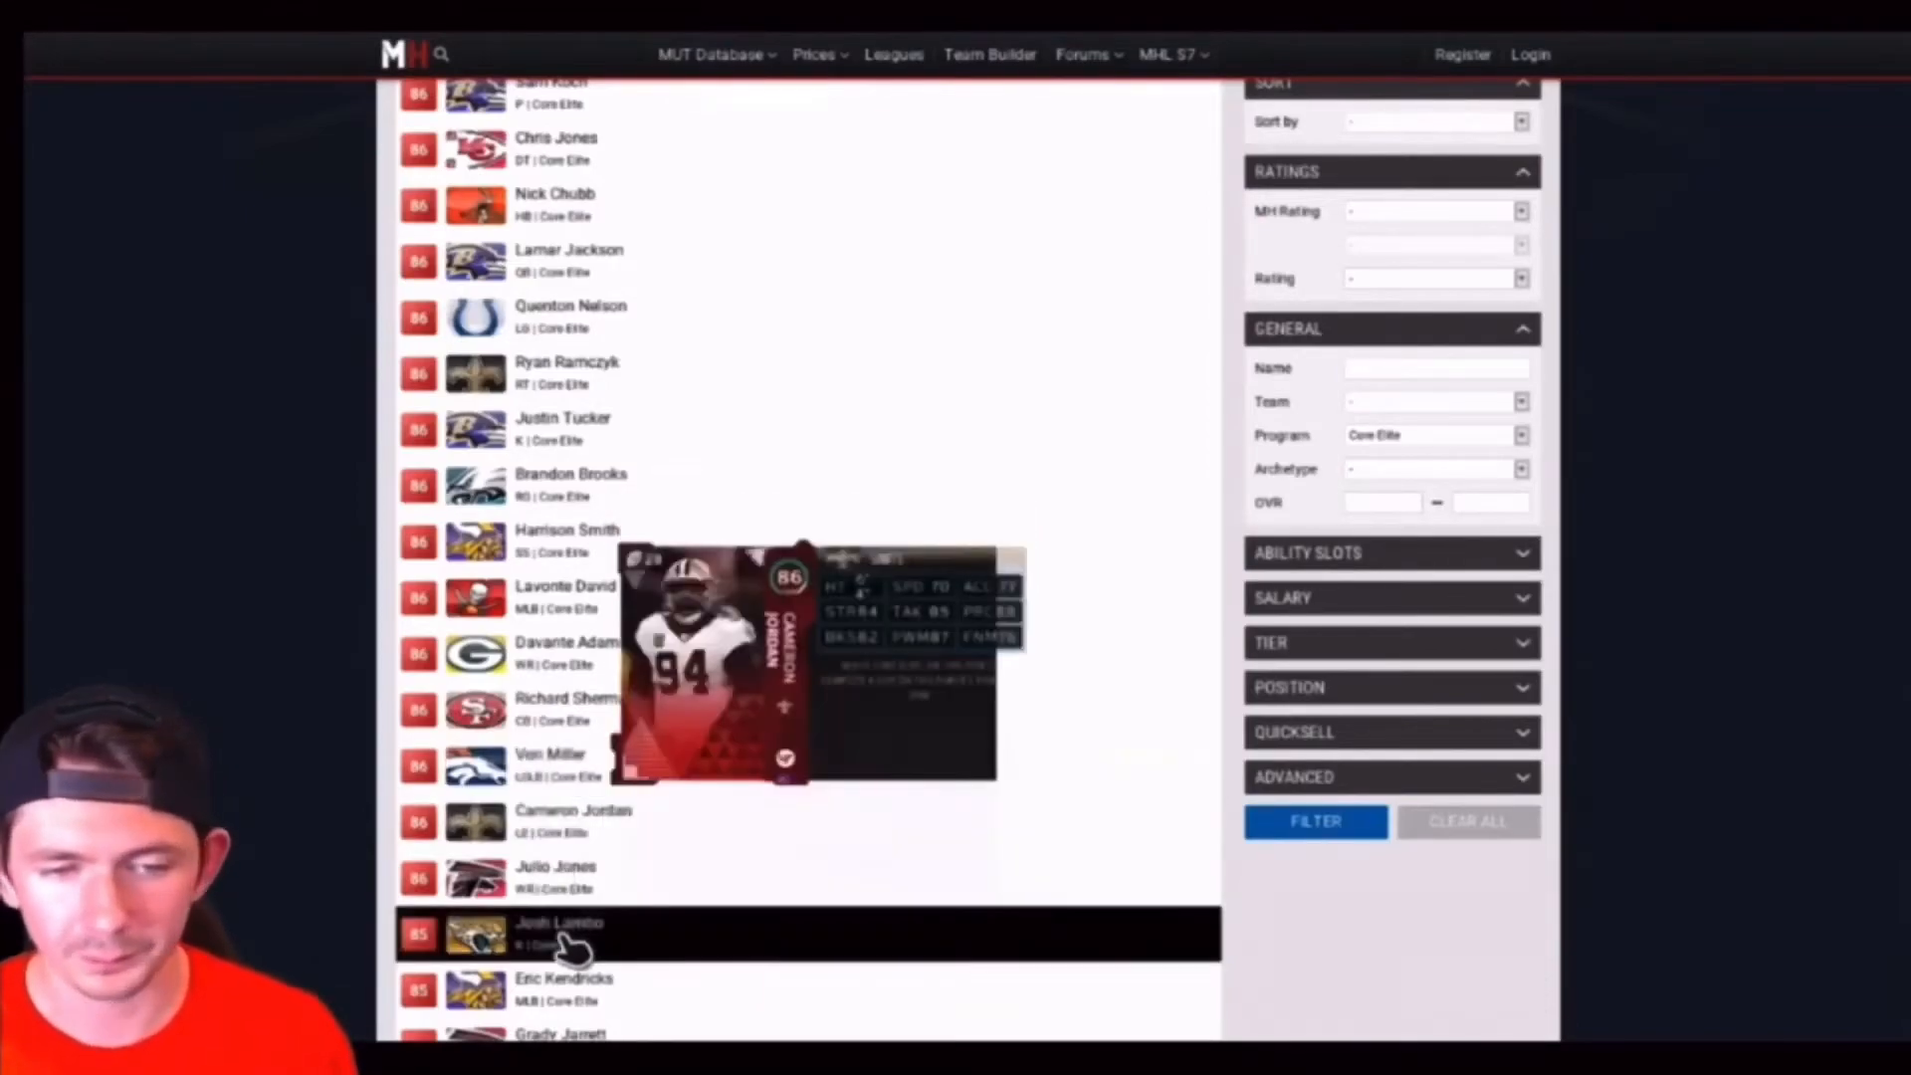
mouse_move(560, 935)
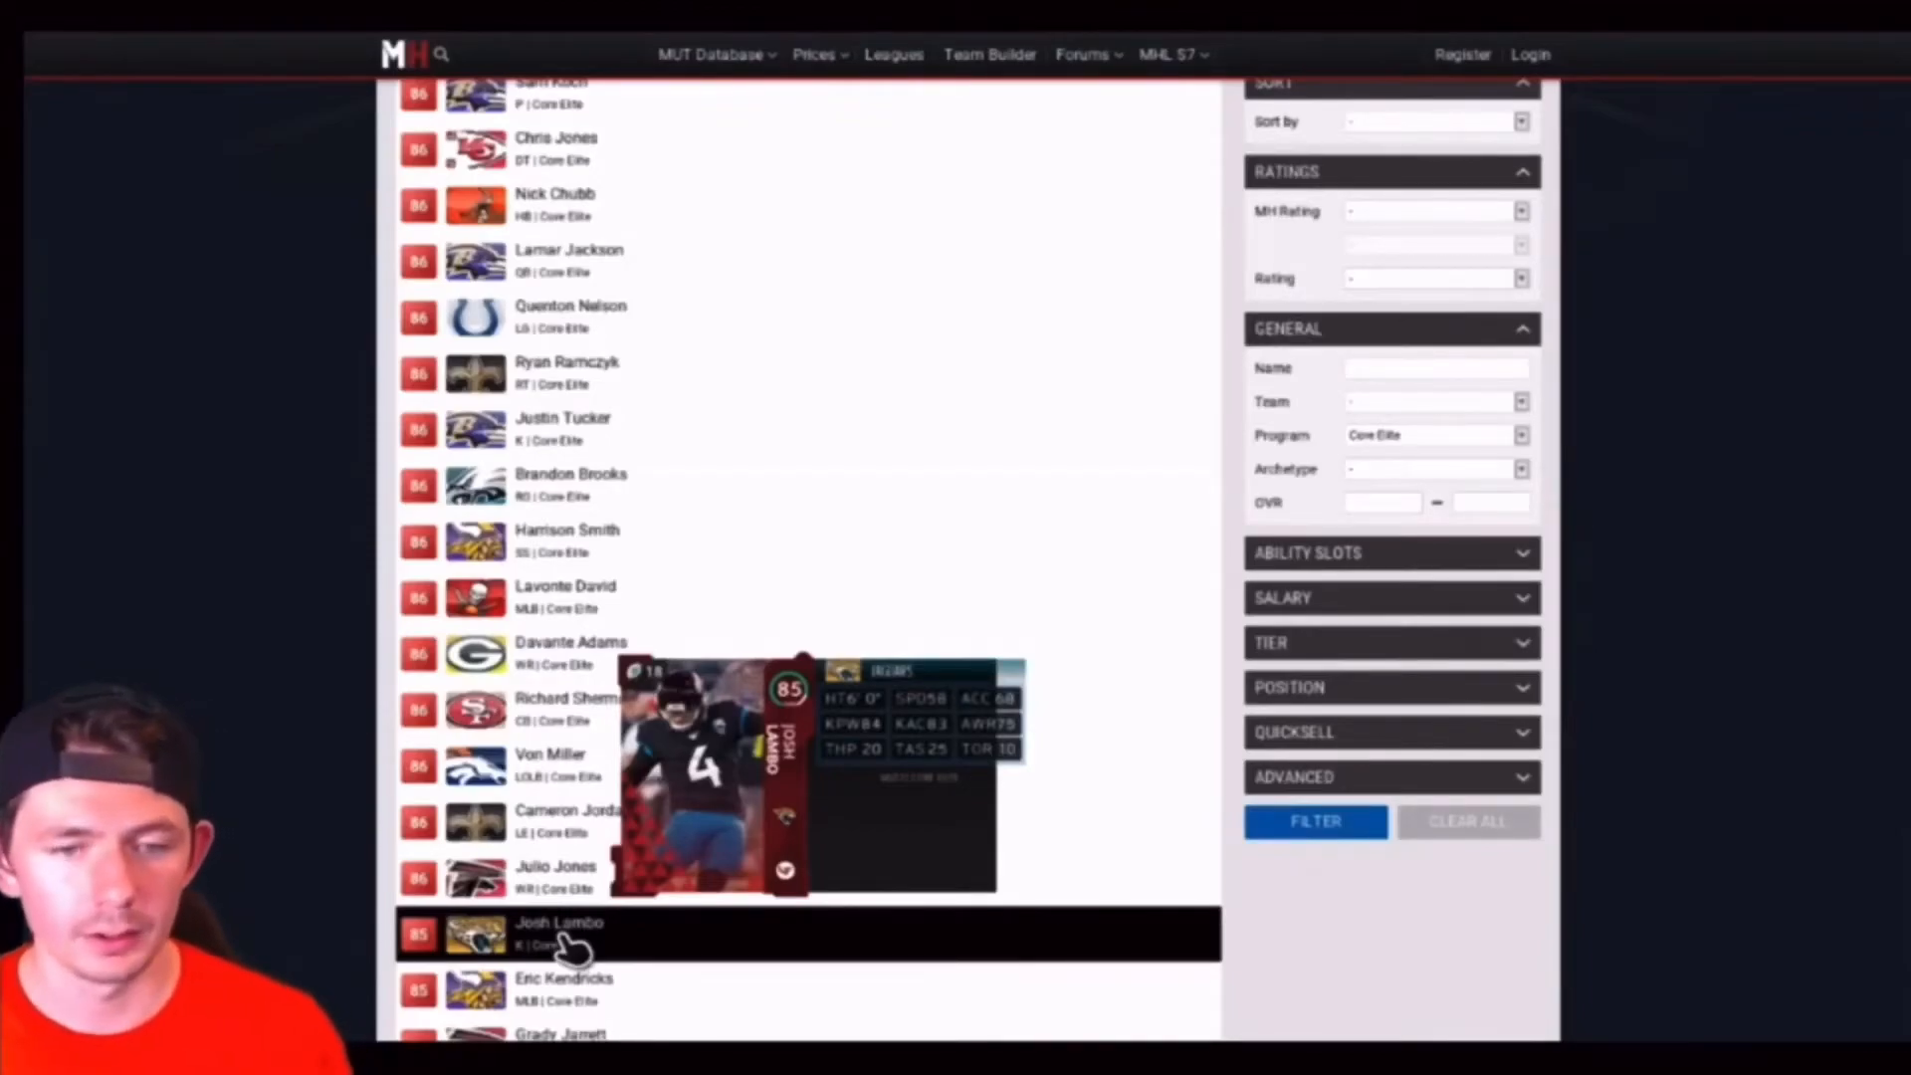
Scroll to the bottom of page two, past Stefon Diggs to Tress Way.
scroll(down, 3)
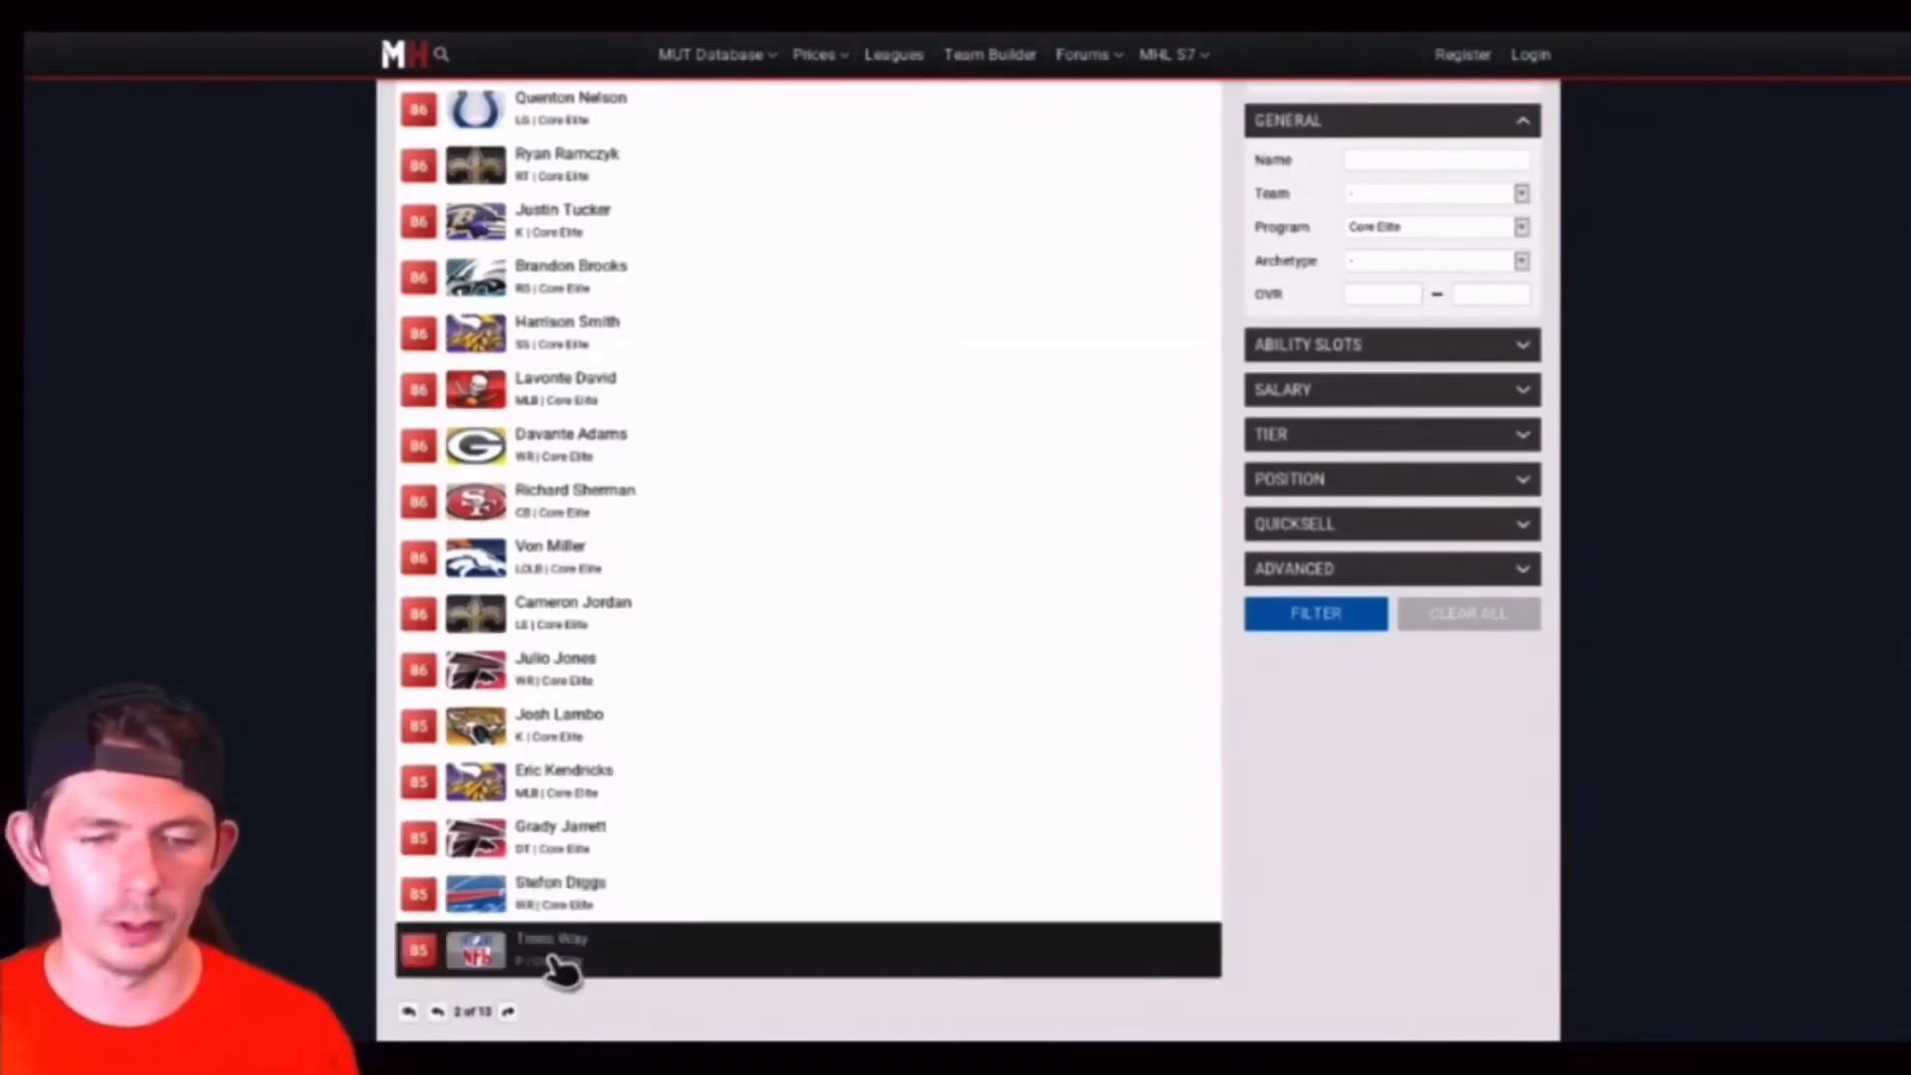
mouse_move(560, 963)
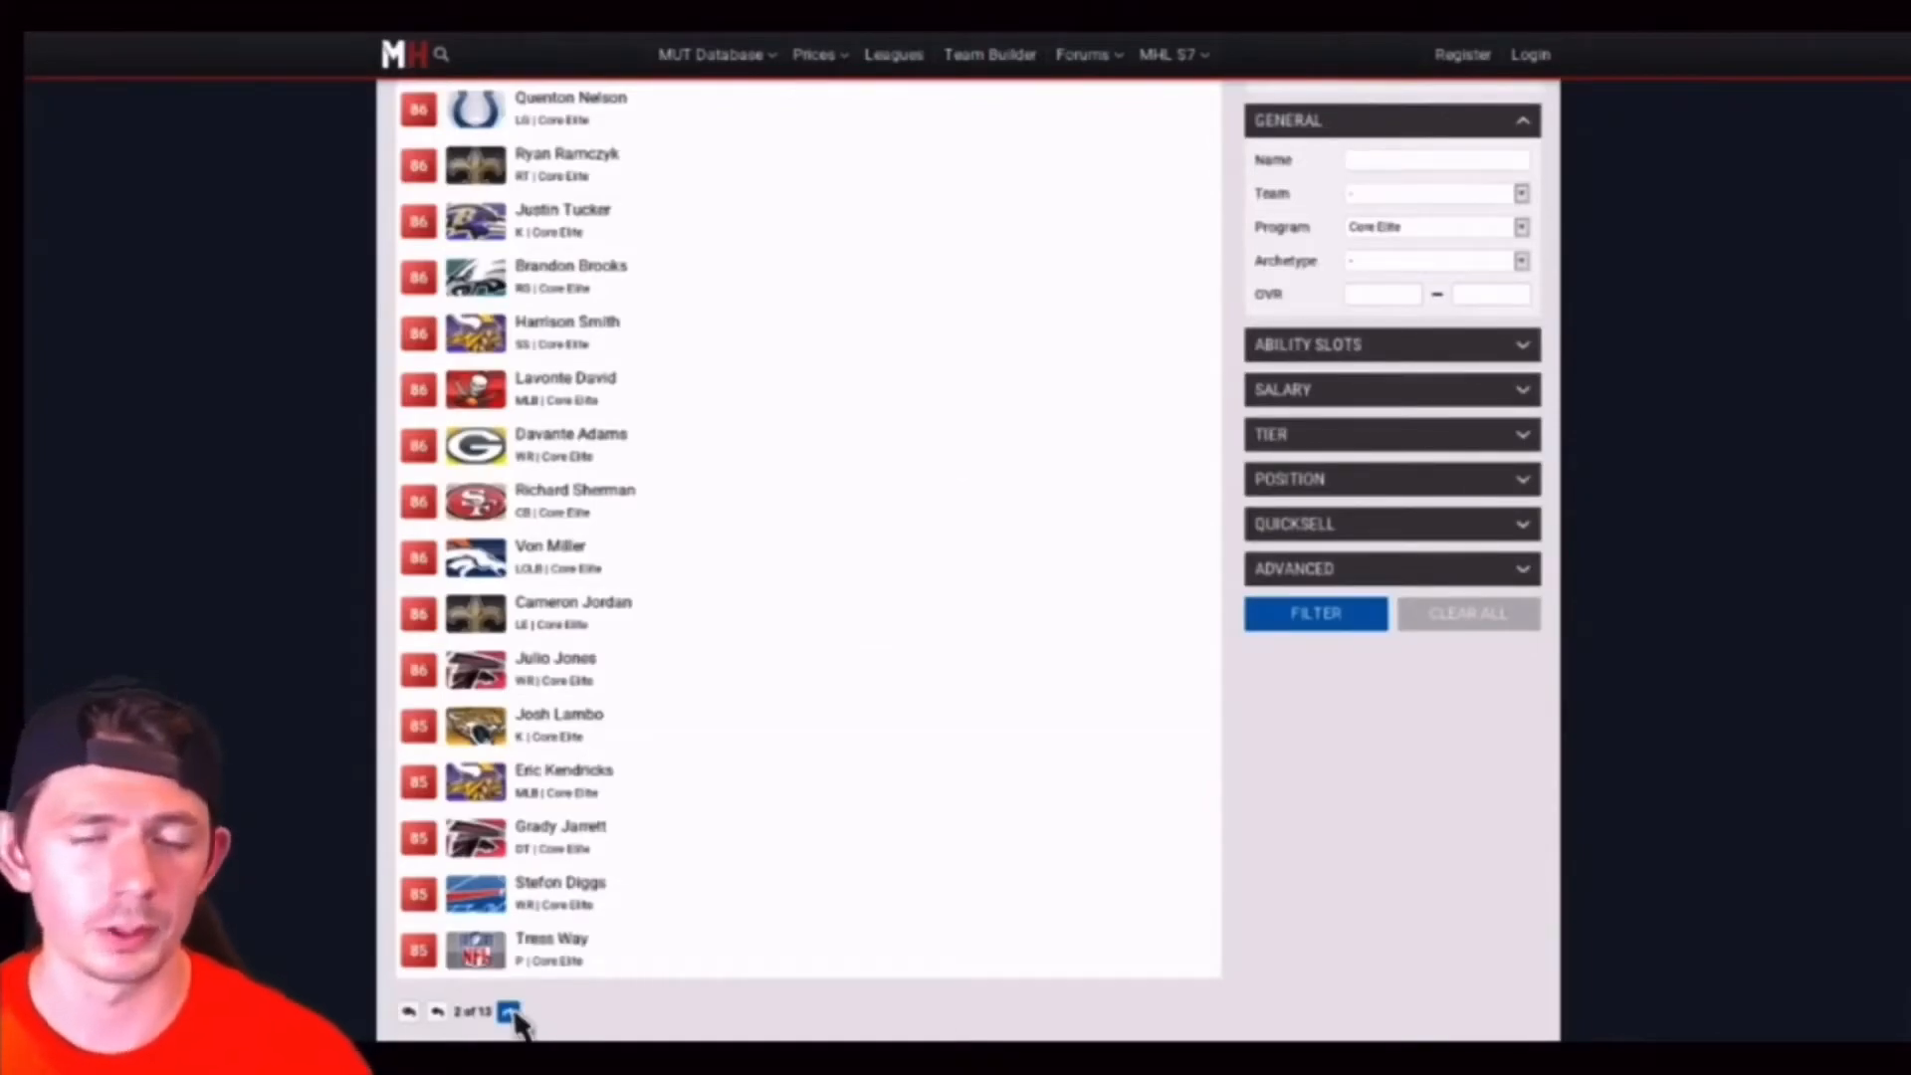
Advance to page three of Core Elite players, starting with Travis Kelce.
click(509, 1011)
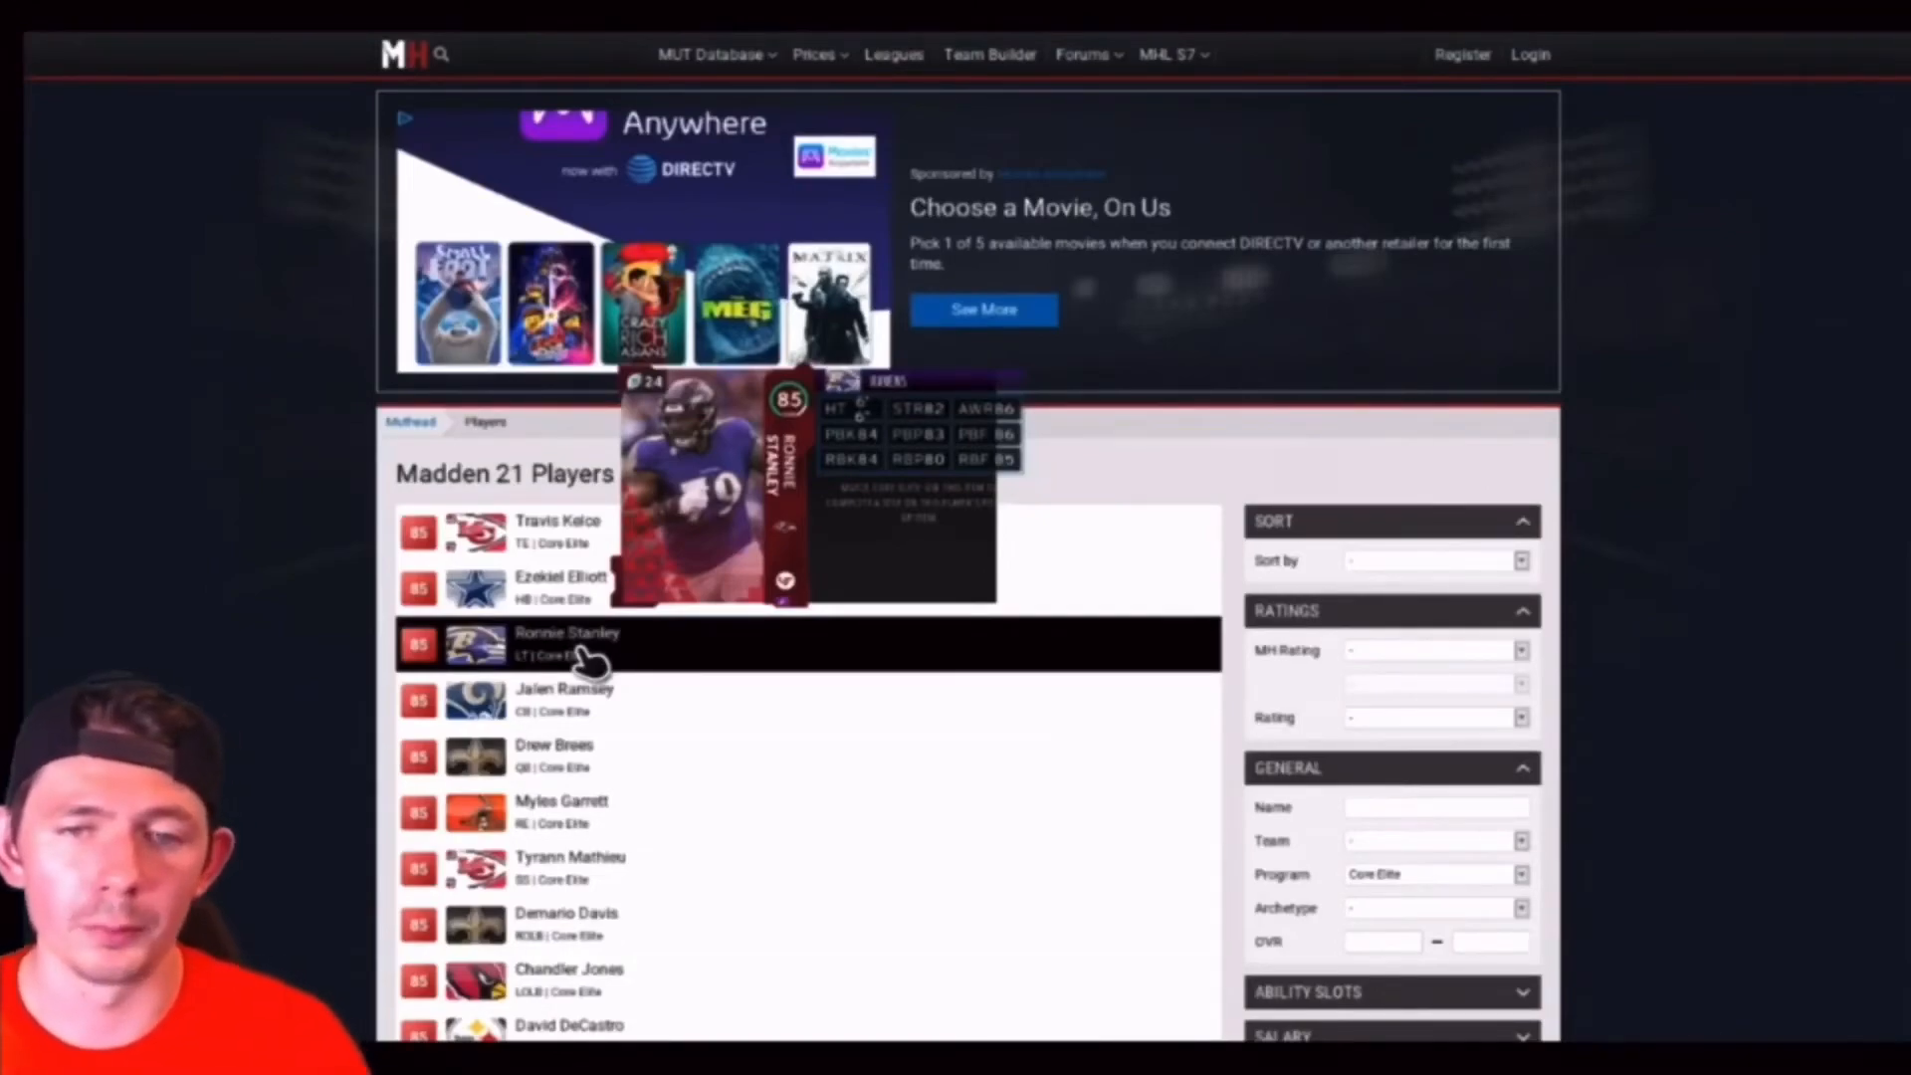
mouse_move(579, 707)
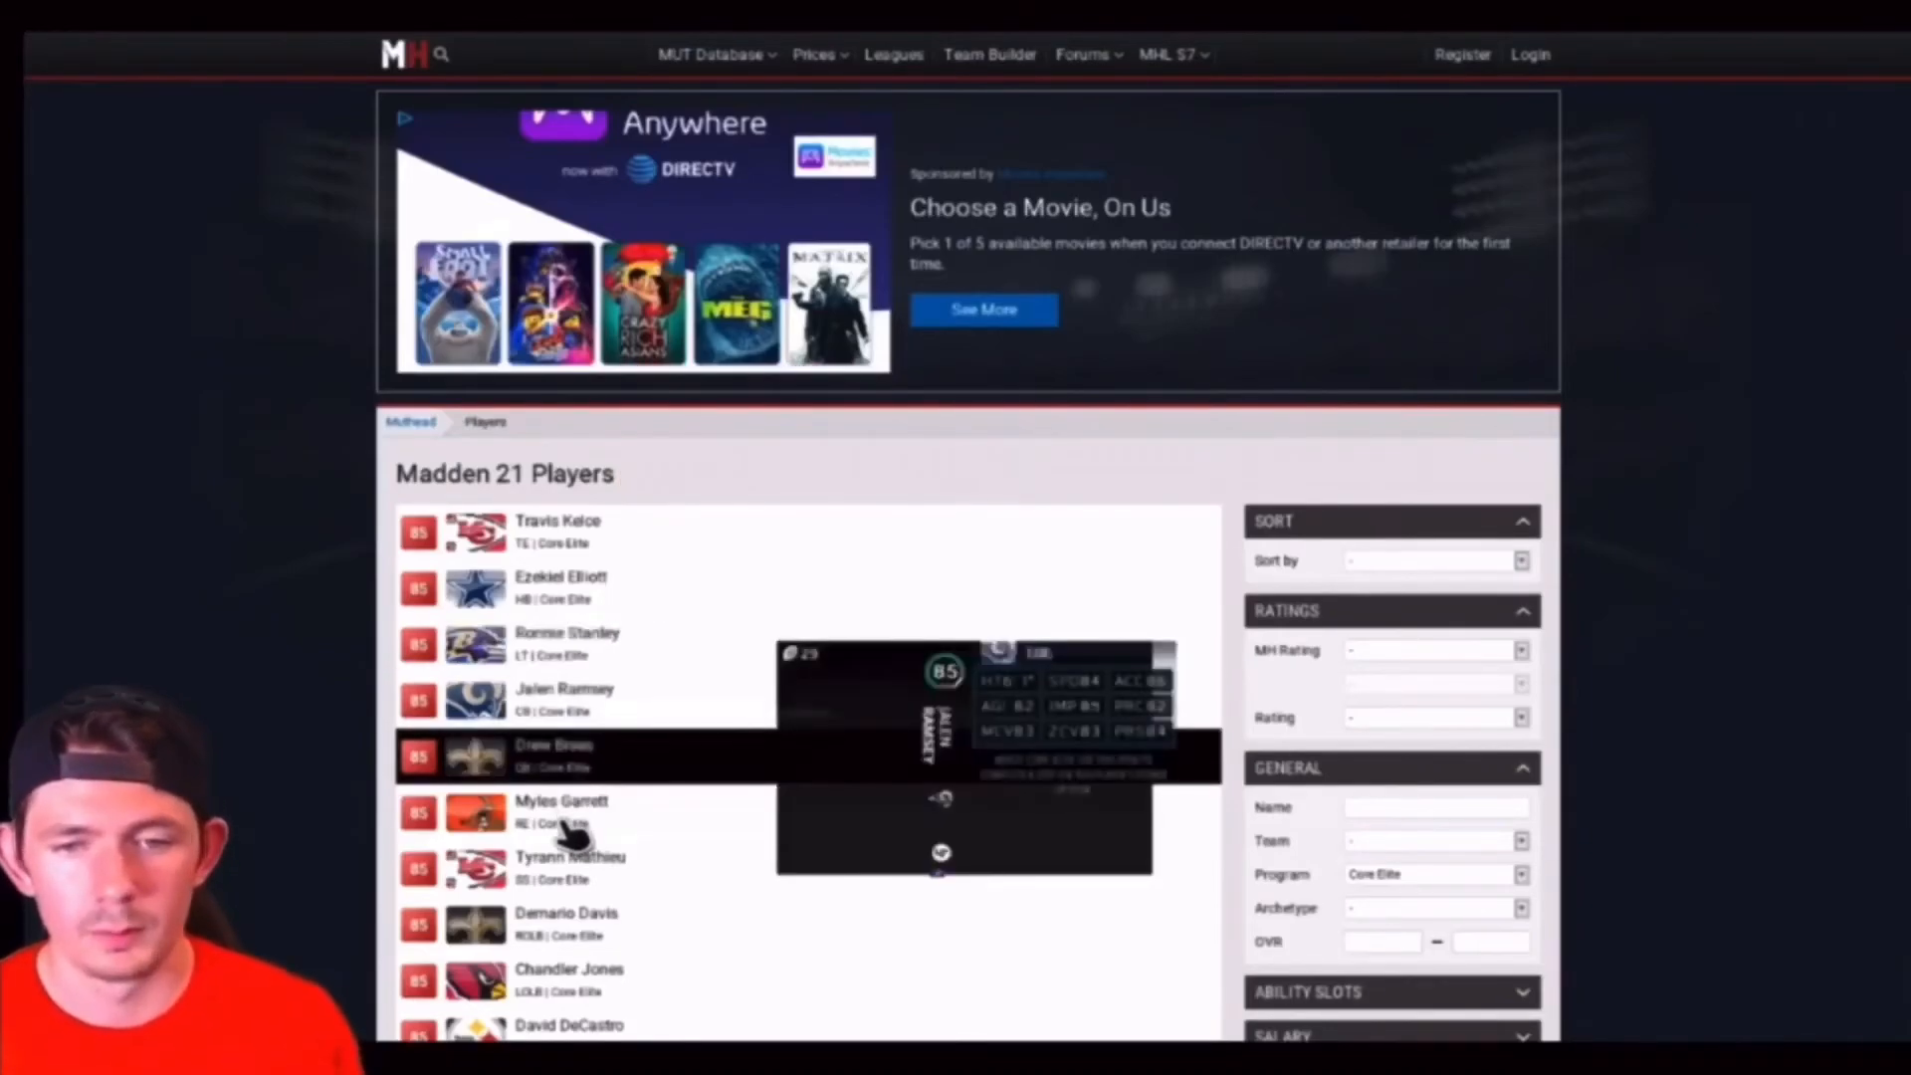
mouse_move(567, 814)
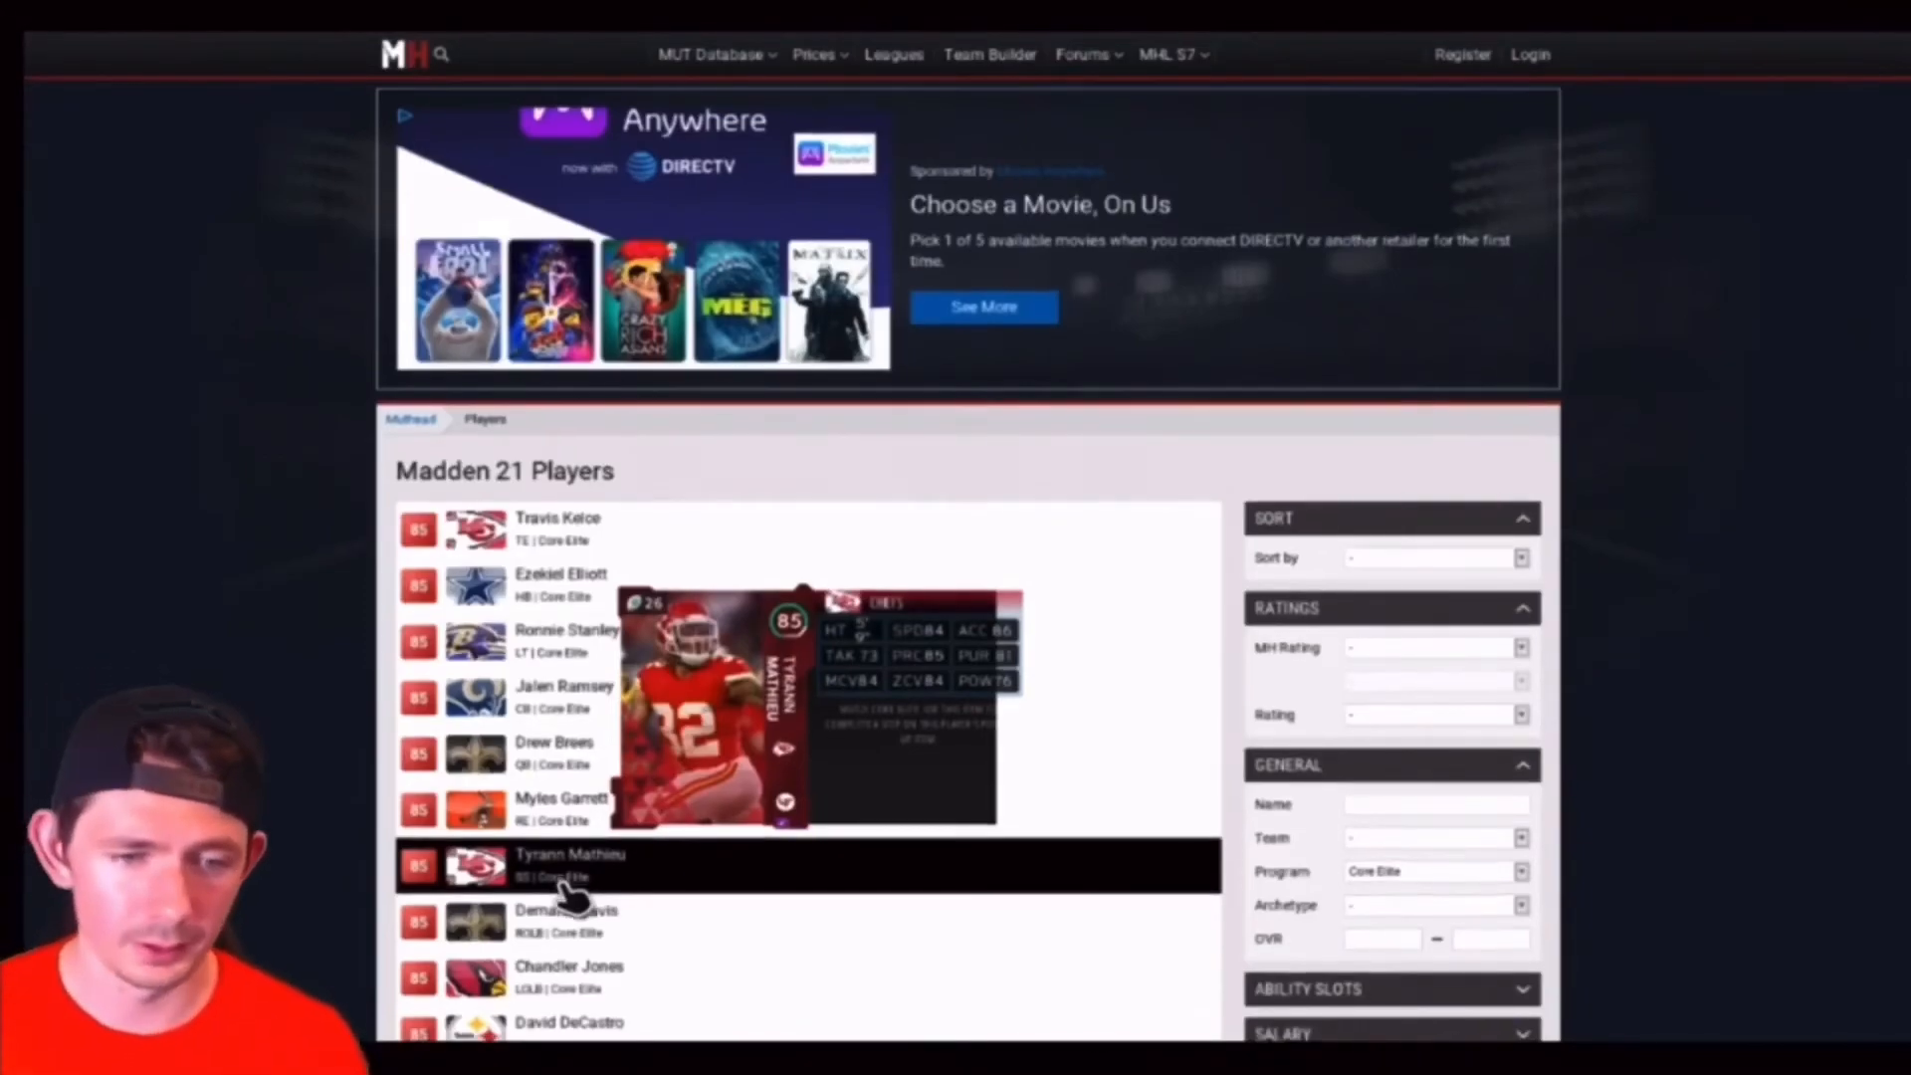
Scroll page three down toward Jason Kelce, Rodney Hudson and the 84-rated players.
scroll(down, 3)
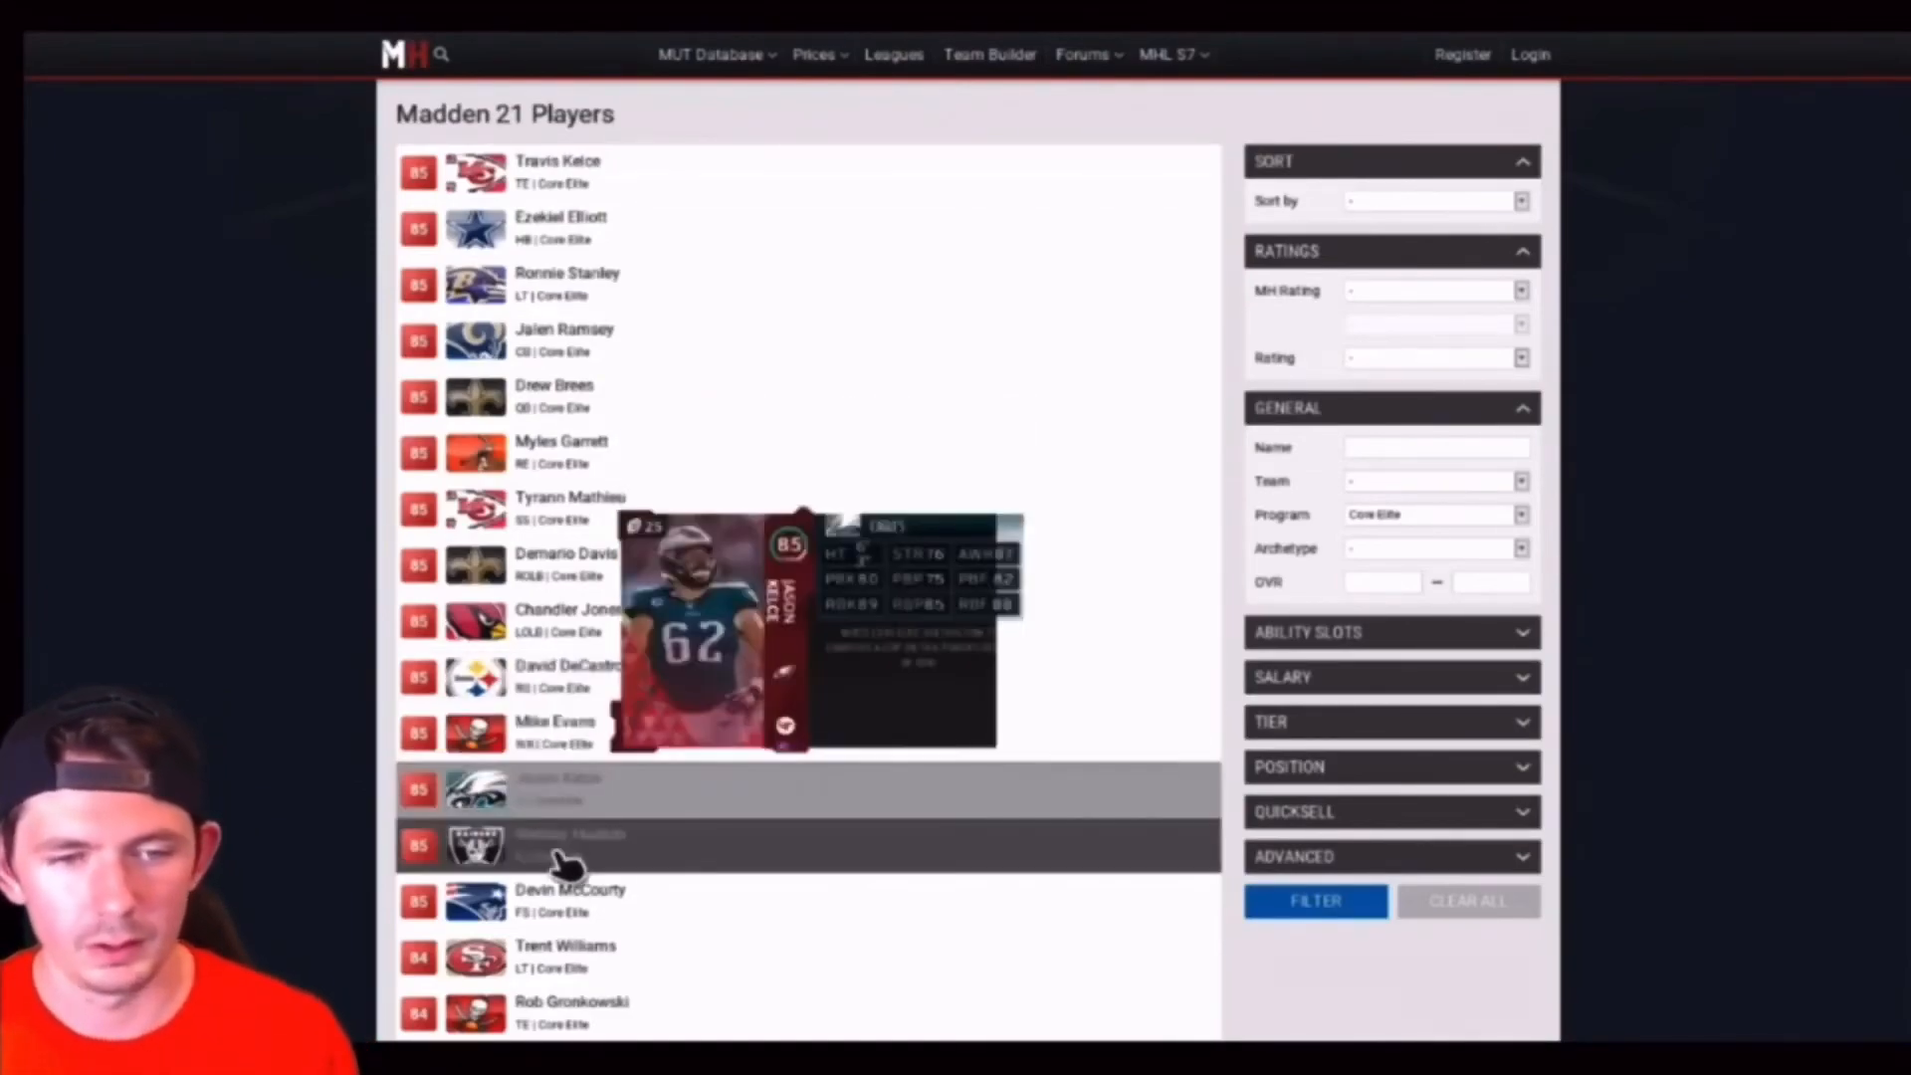
mouse_move(567, 845)
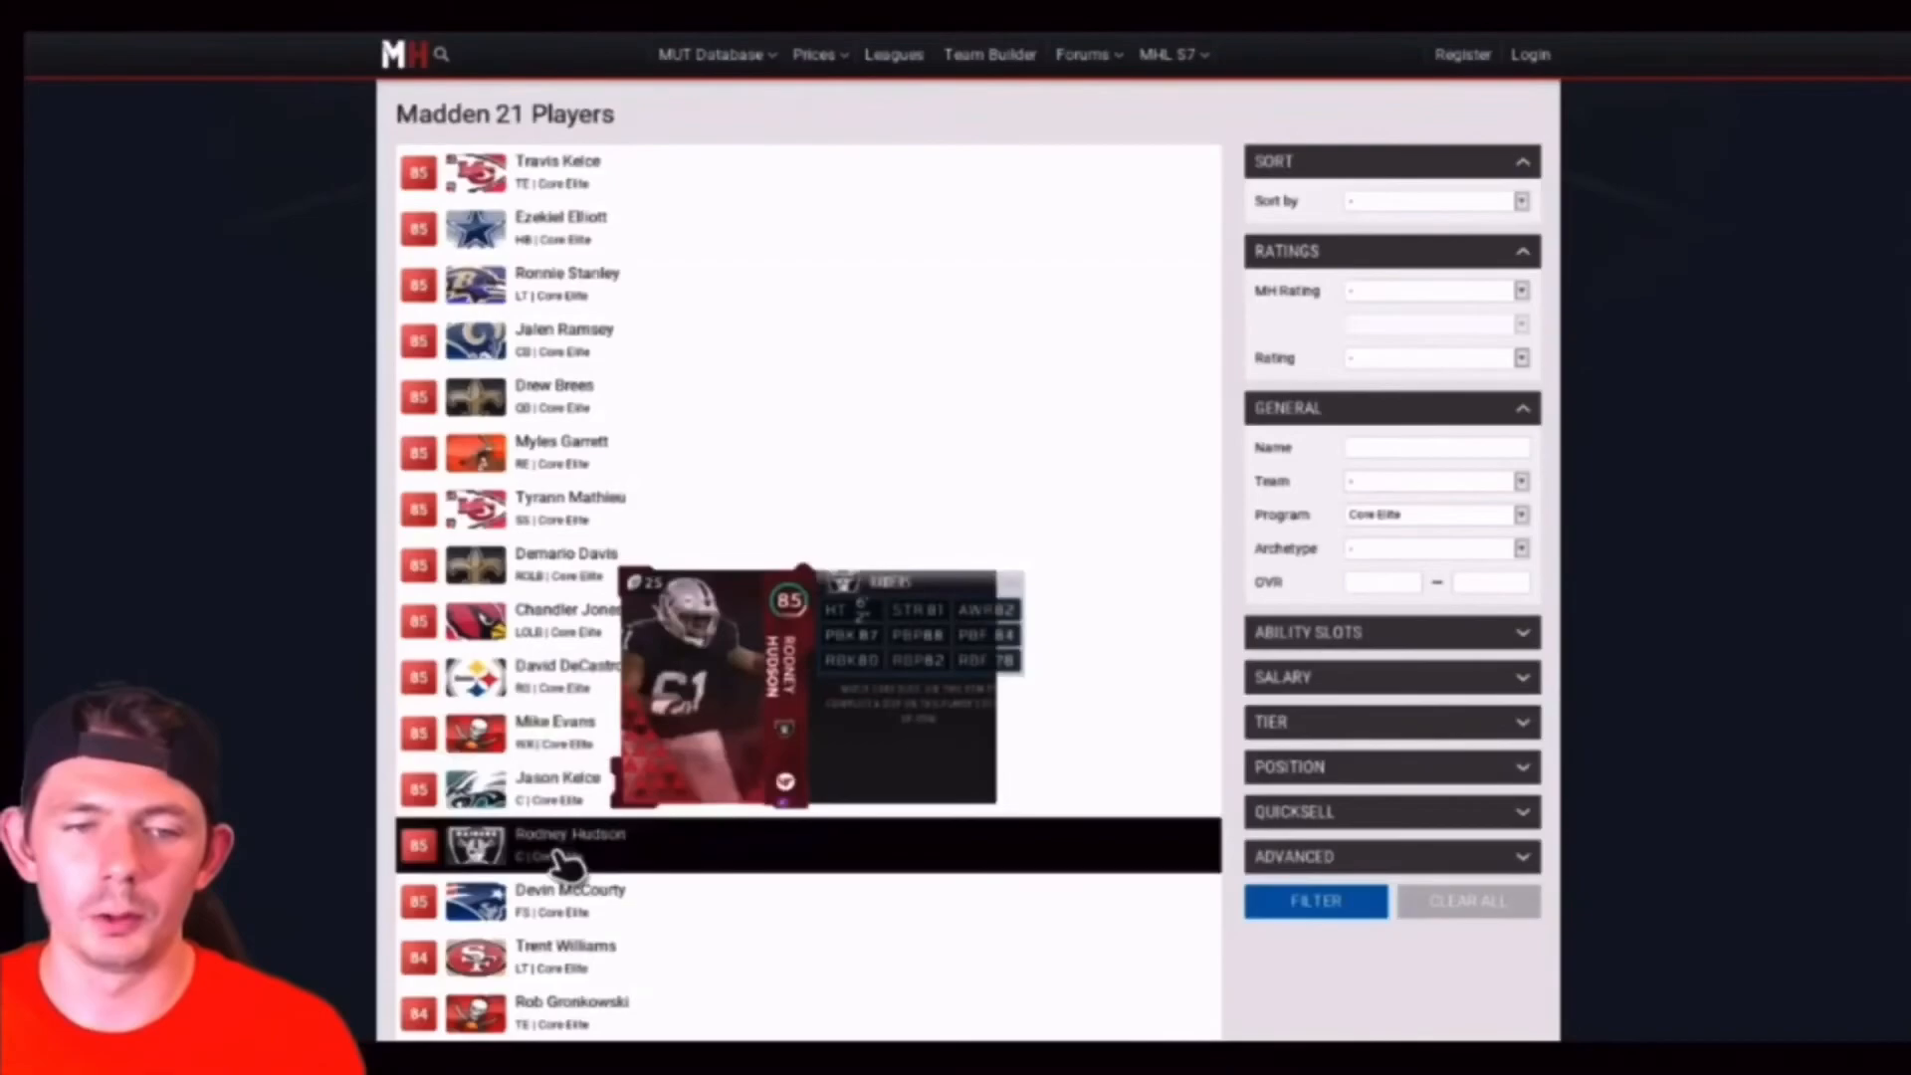